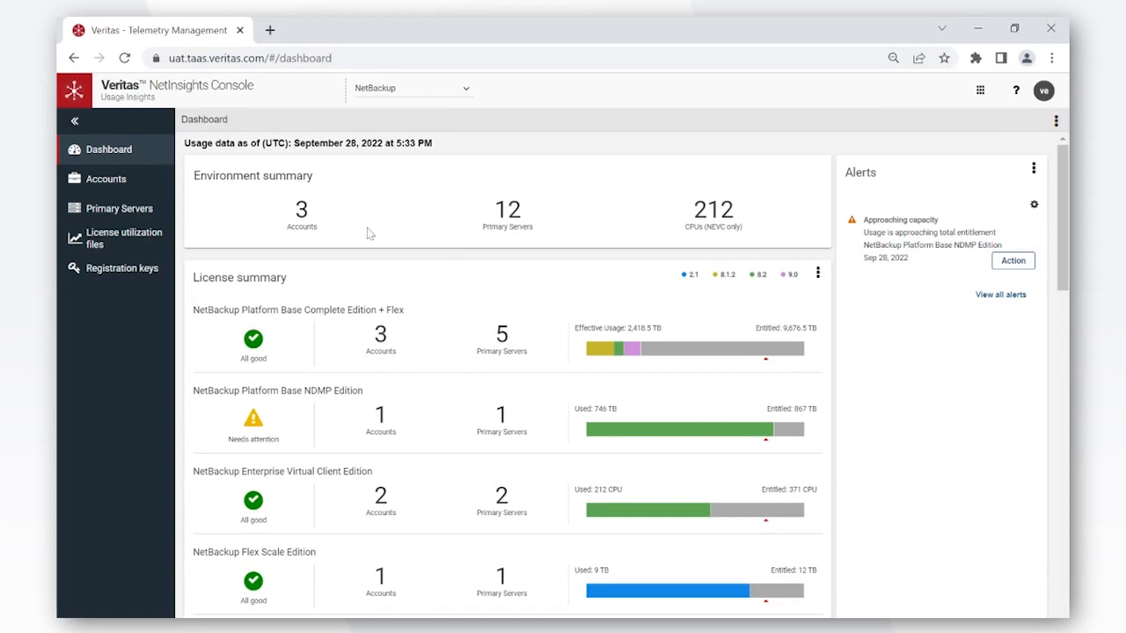
{"action": "mouse_move", "coordinate": [345, 245]}
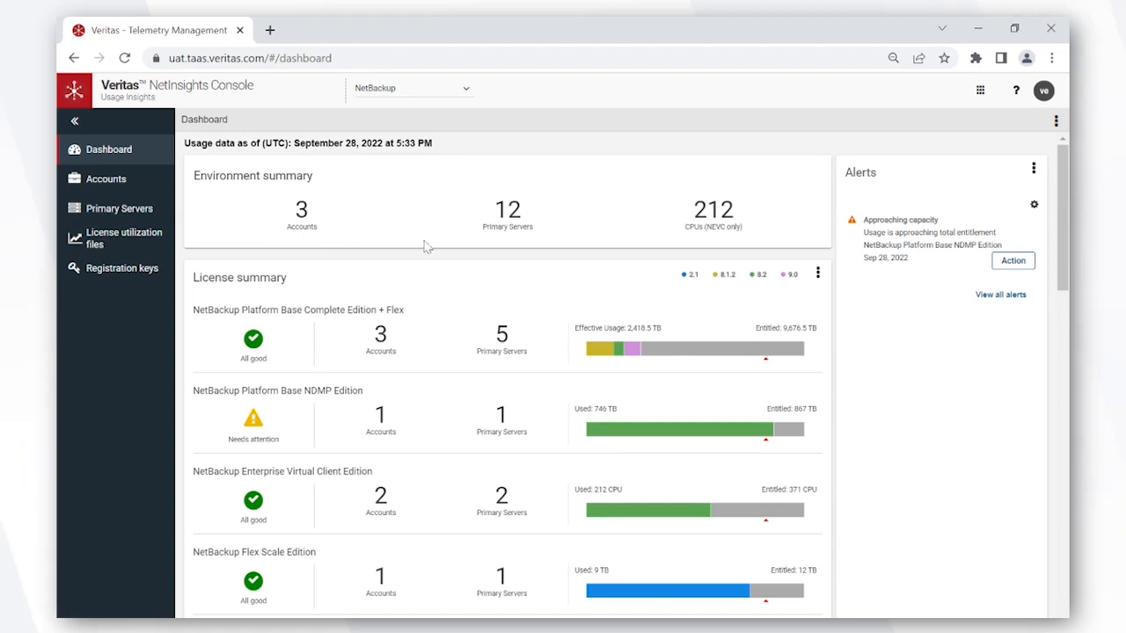
{"action": "mouse_move", "coordinate": [607, 235]}
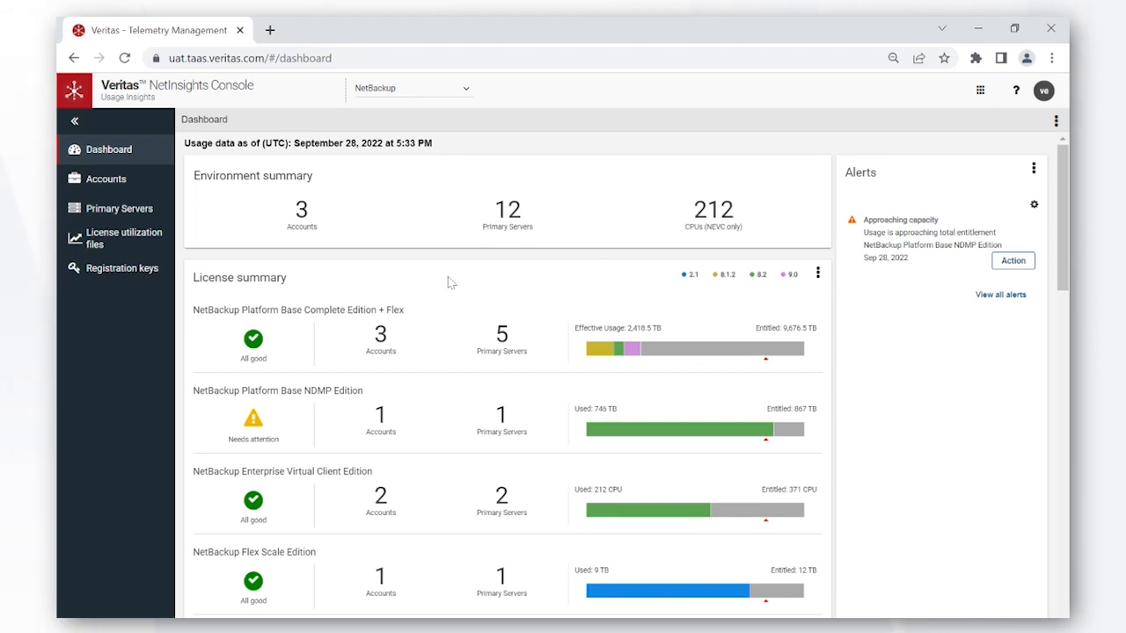
{"action": "mouse_move", "coordinate": [401, 289]}
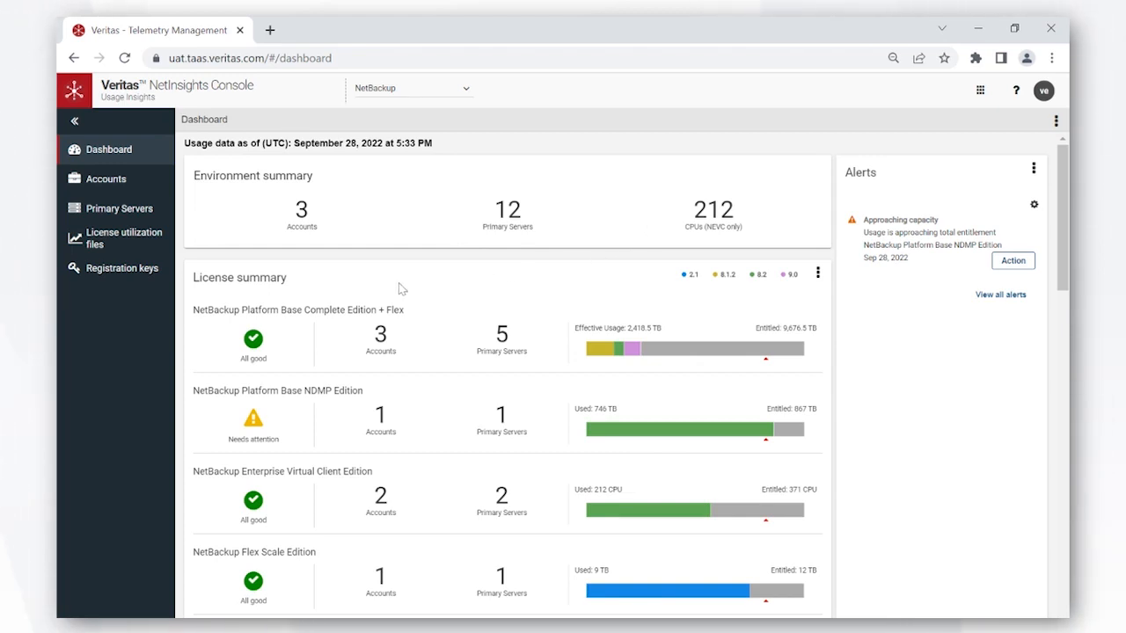
{"action": "mouse_move", "coordinate": [704, 302]}
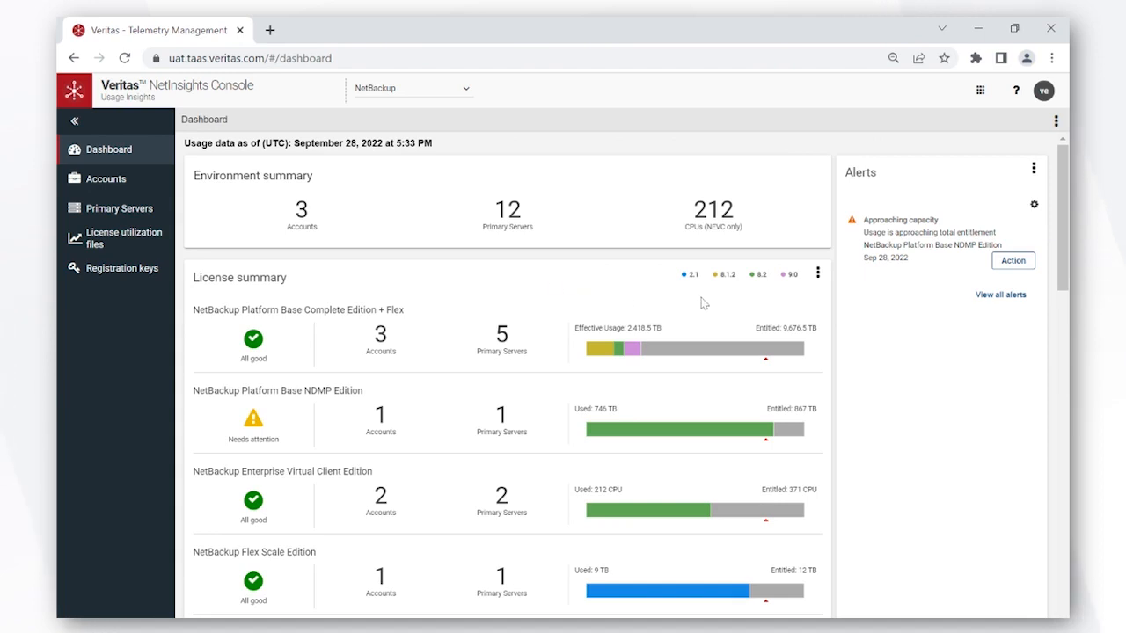
{"action": "mouse_move", "coordinate": [690, 288]}
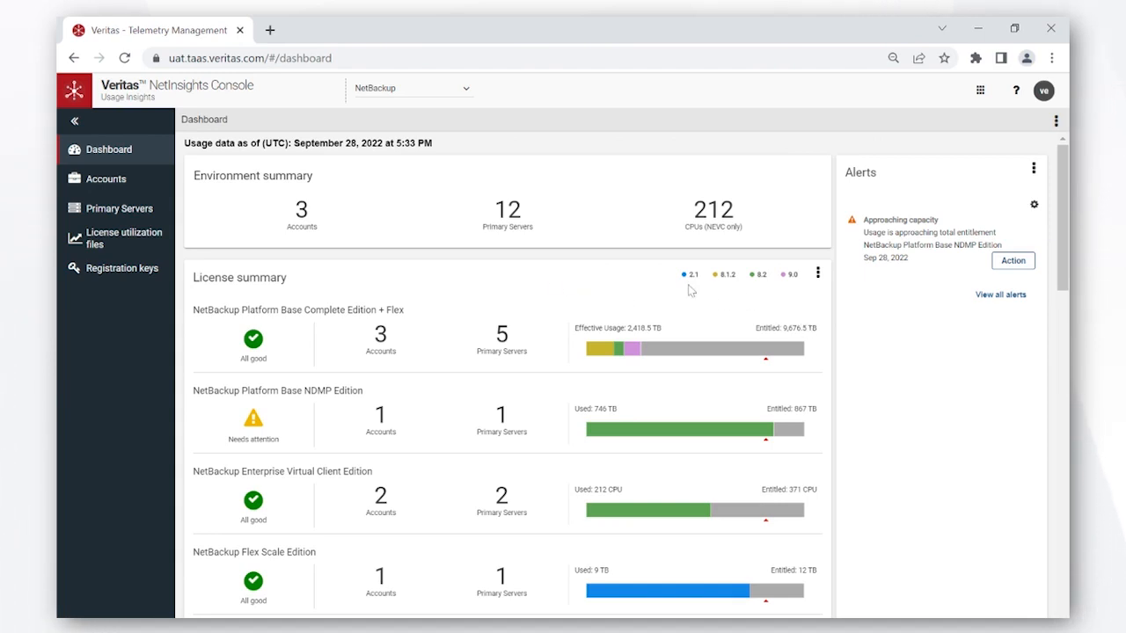
{"action": "mouse_move", "coordinate": [472, 308]}
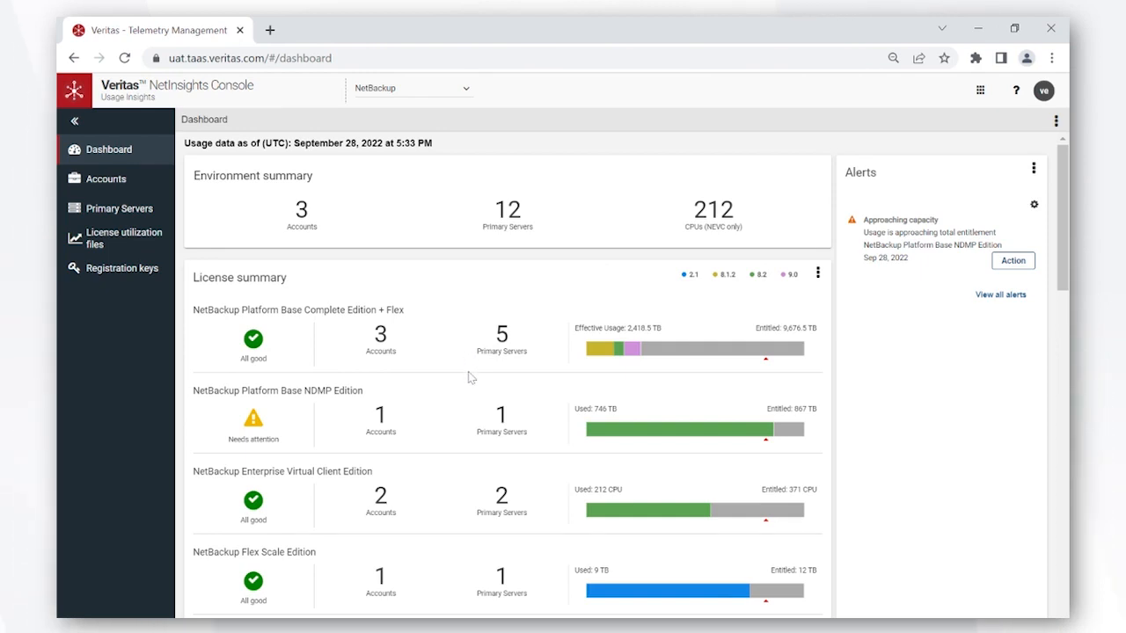
{"action": "mouse_move", "coordinate": [568, 289]}
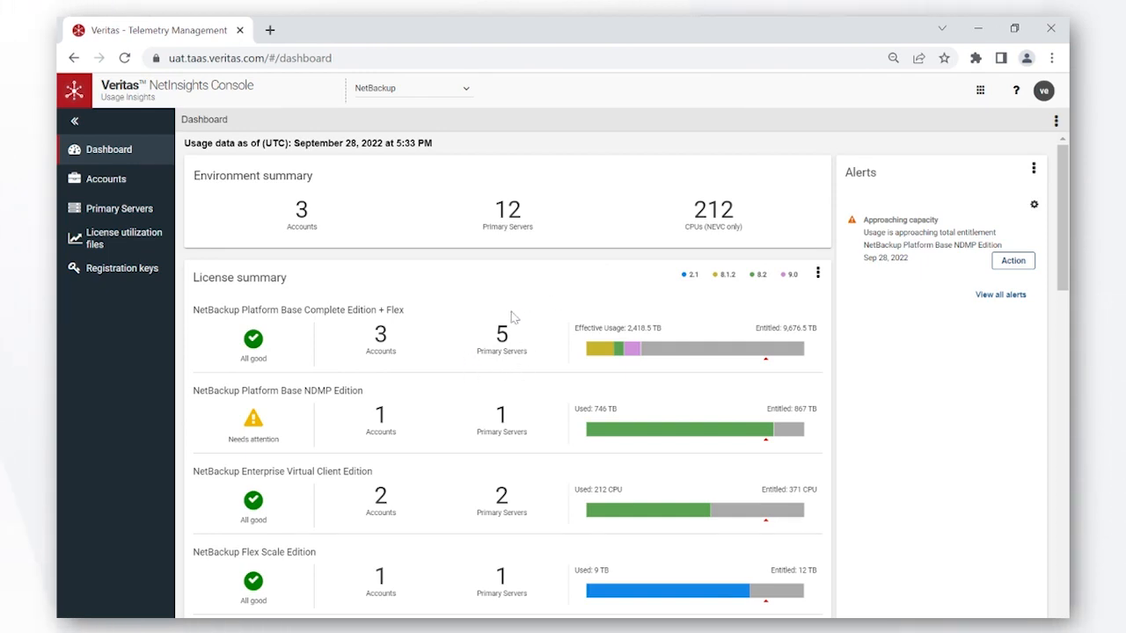
{"action": "mouse_move", "coordinate": [493, 391]}
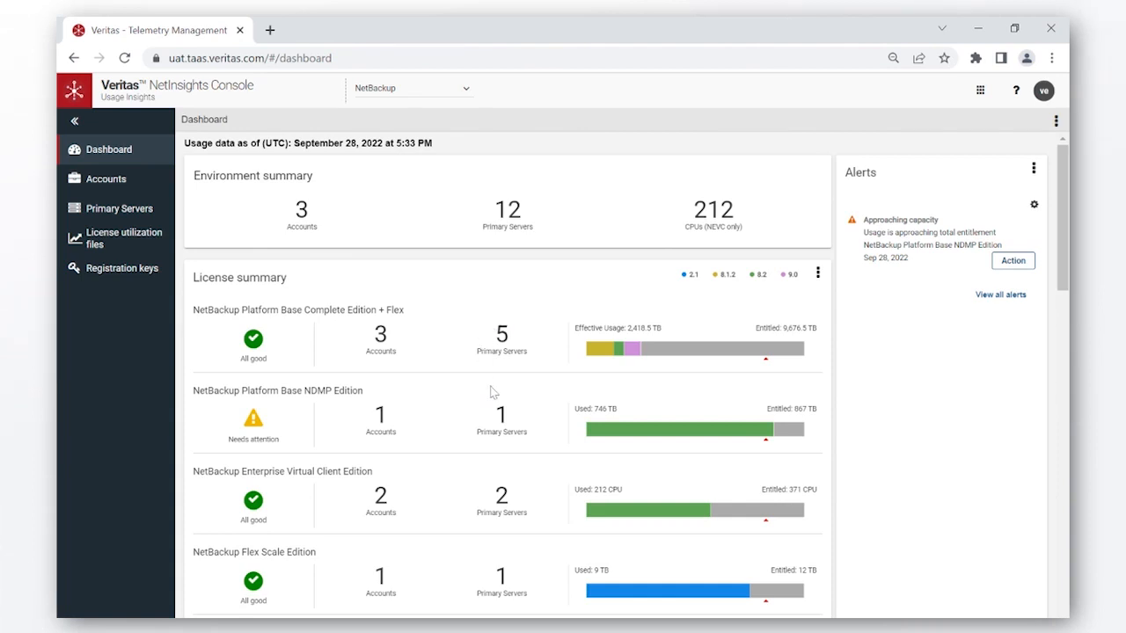
Scroll the dashboard to the Capacity consumption growth chart with forecasted usage lines
{"action": "scroll", "scroll_direction": "down", "scroll_amount": 3}
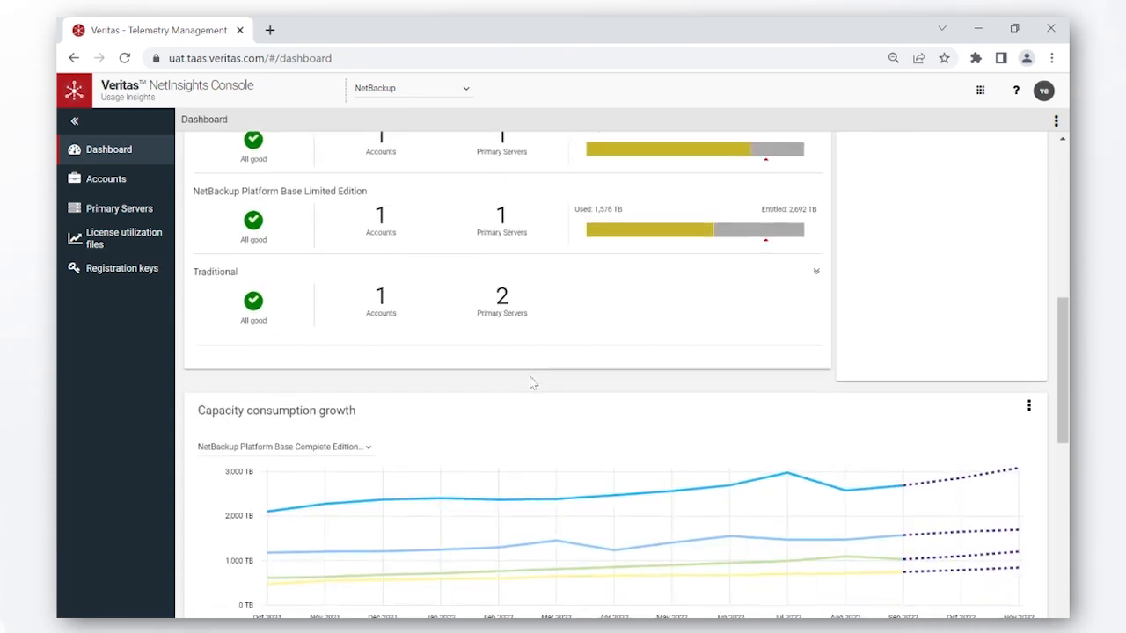
{"action": "scroll", "scroll_direction": "down", "scroll_amount": 3}
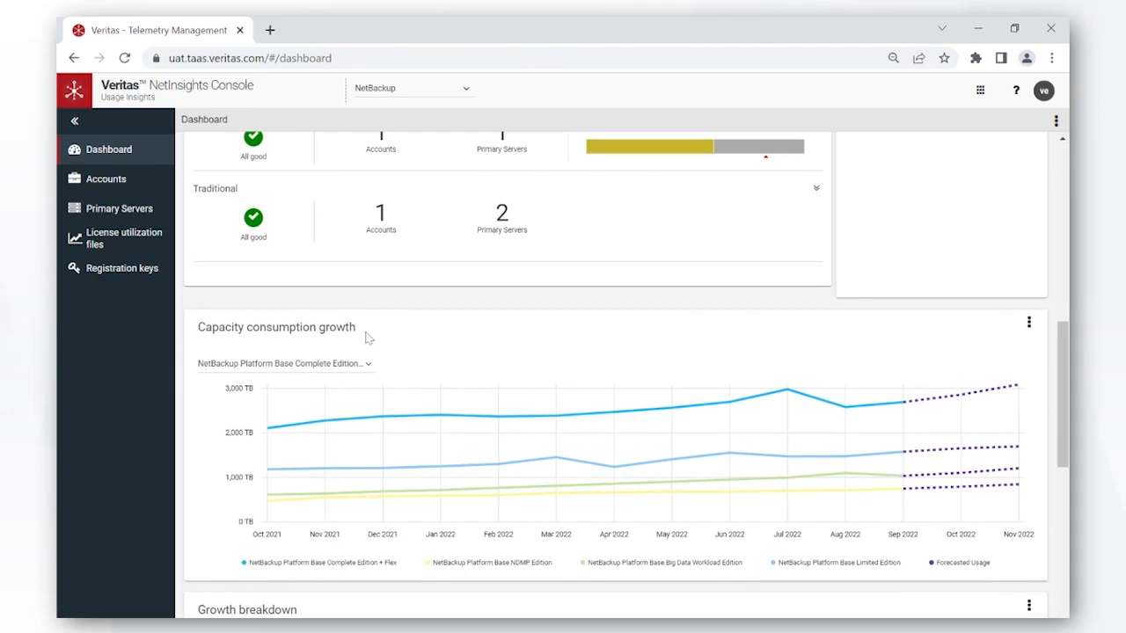
{"action": "mouse_move", "coordinate": [438, 348]}
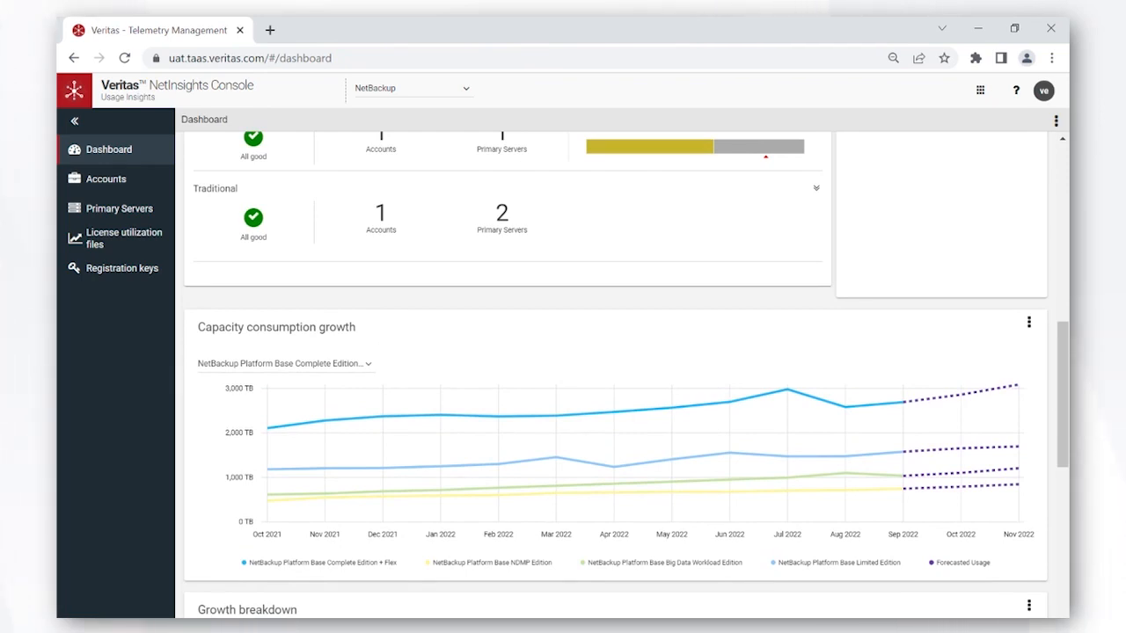
{"action": "mouse_move", "coordinate": [758, 352]}
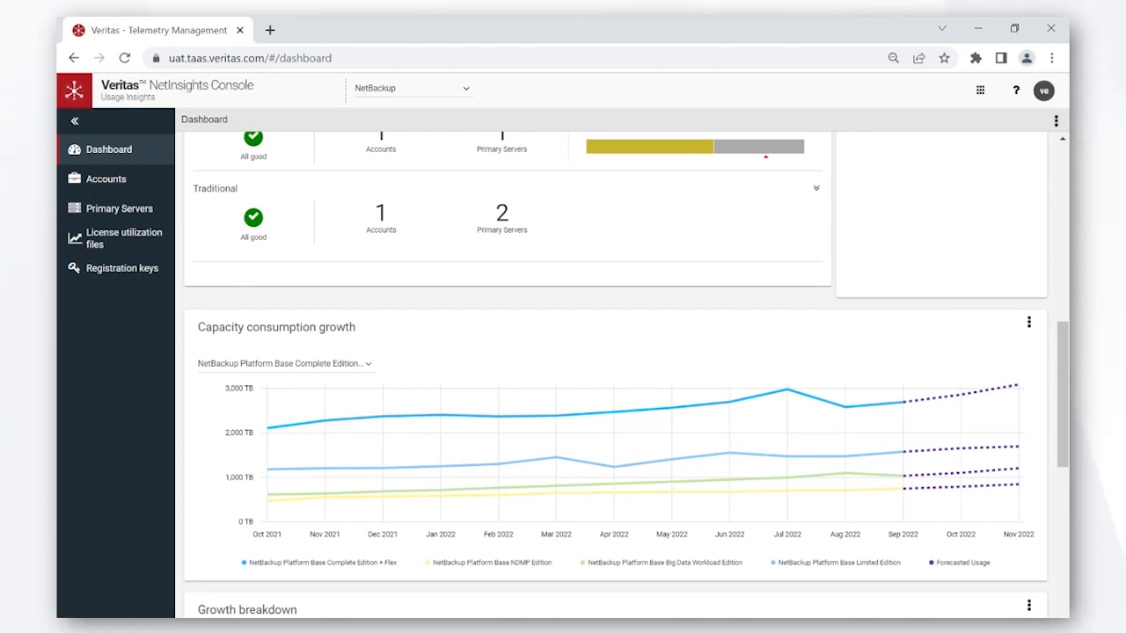
Scroll further to the Growth breakdown chart by policy type
{"action": "scroll", "scroll_direction": "down", "scroll_amount": 3}
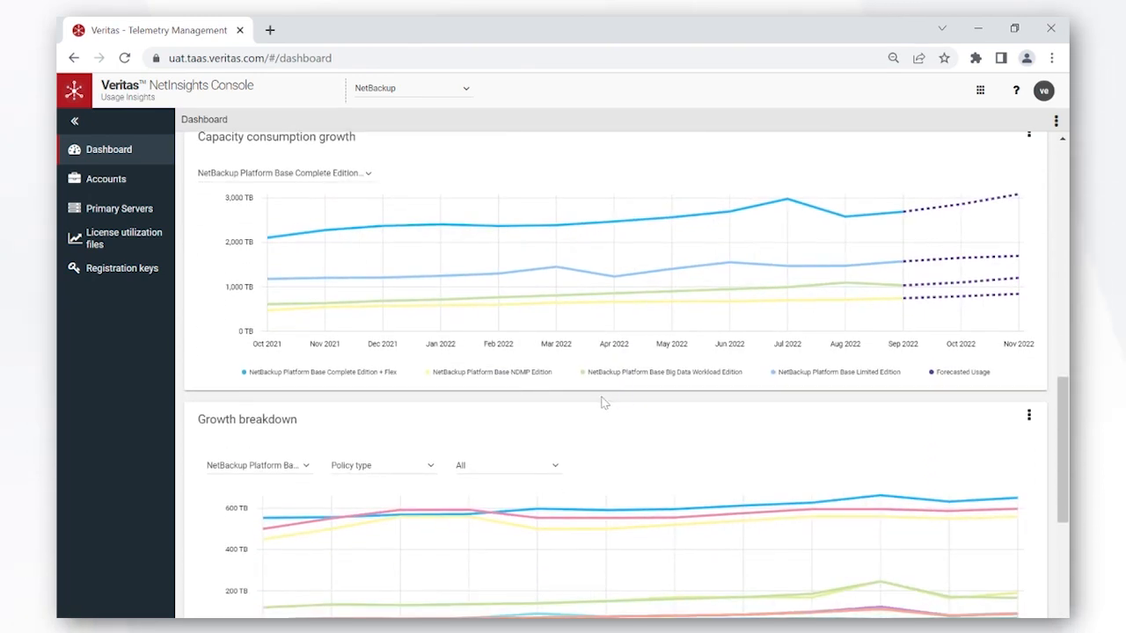
{"action": "scroll", "scroll_direction": "down", "scroll_amount": 3}
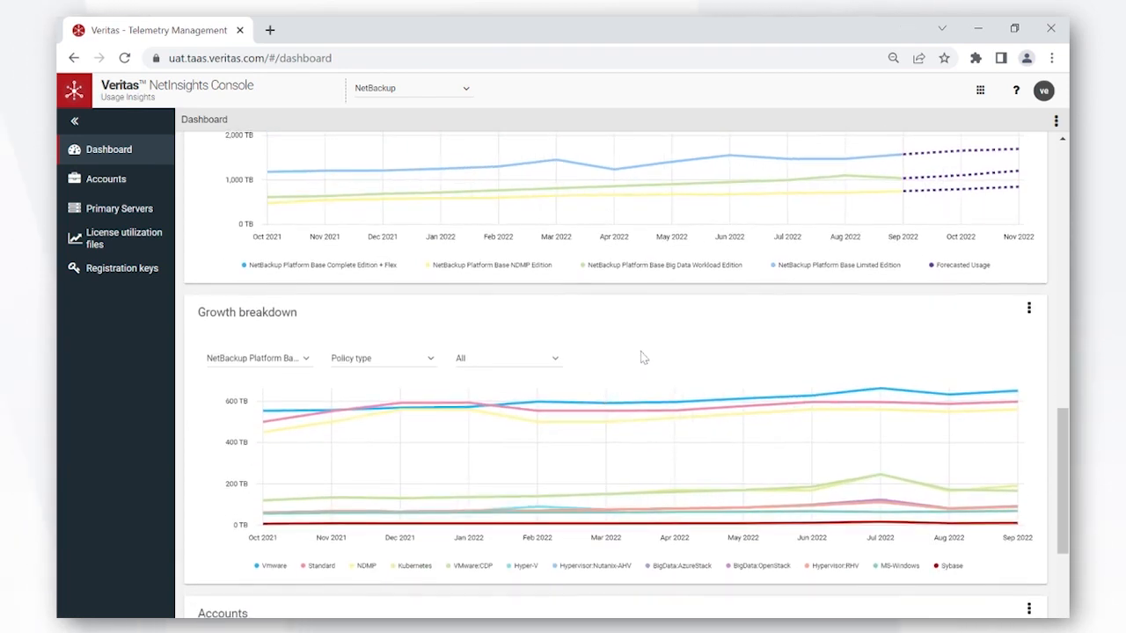
{"action": "mouse_move", "coordinate": [422, 336]}
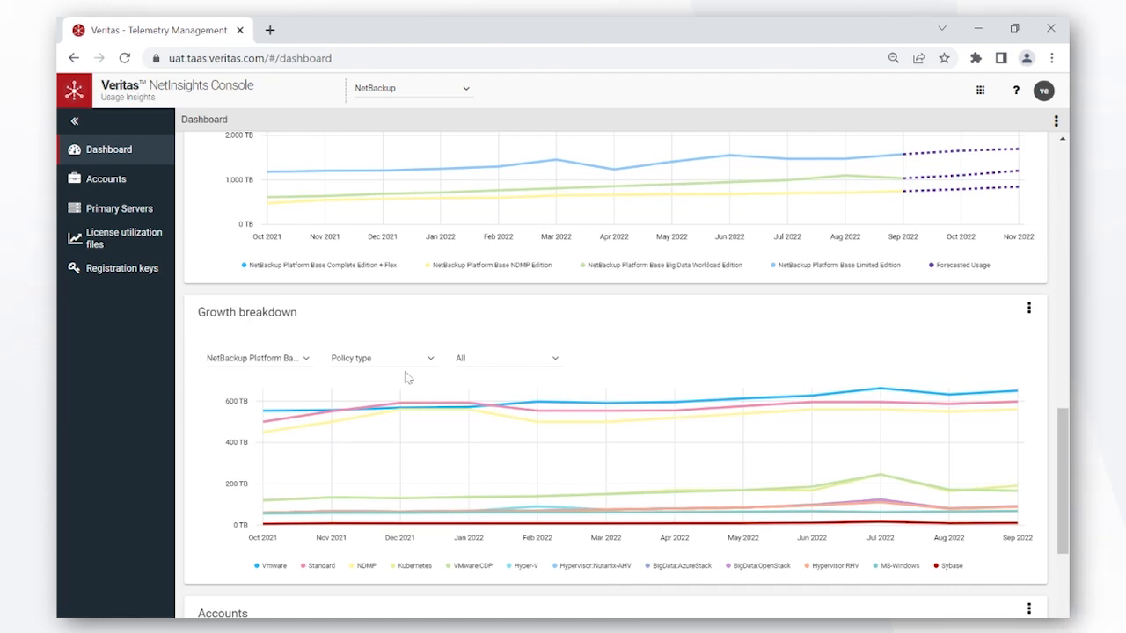
{"action": "left_click", "coordinate": [383, 359]}
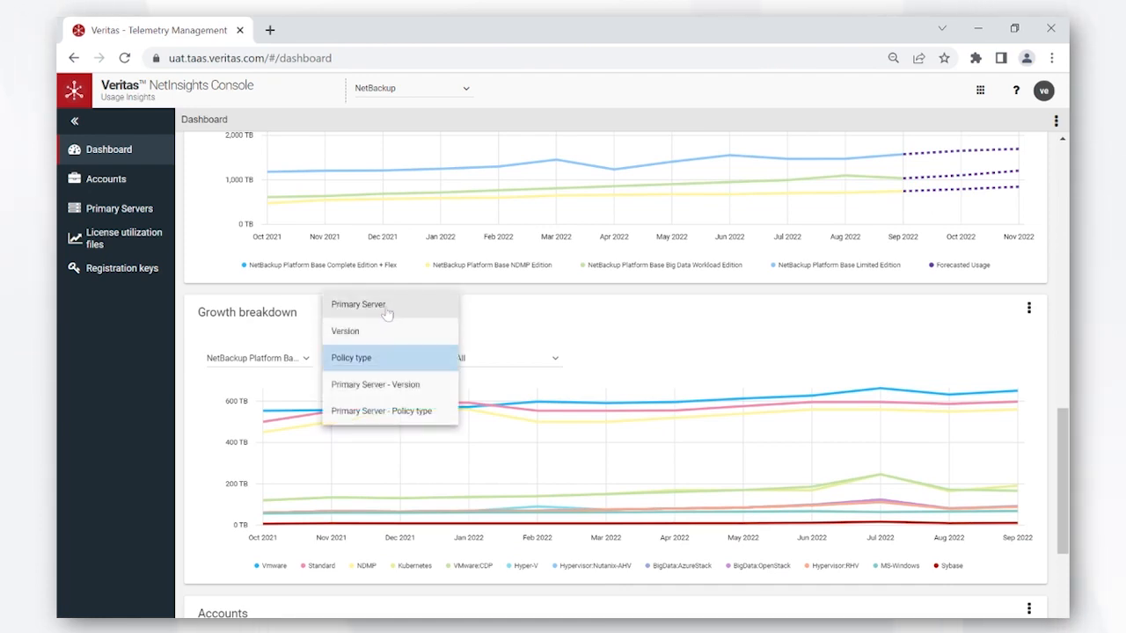
{"action": "mouse_move", "coordinate": [405, 309]}
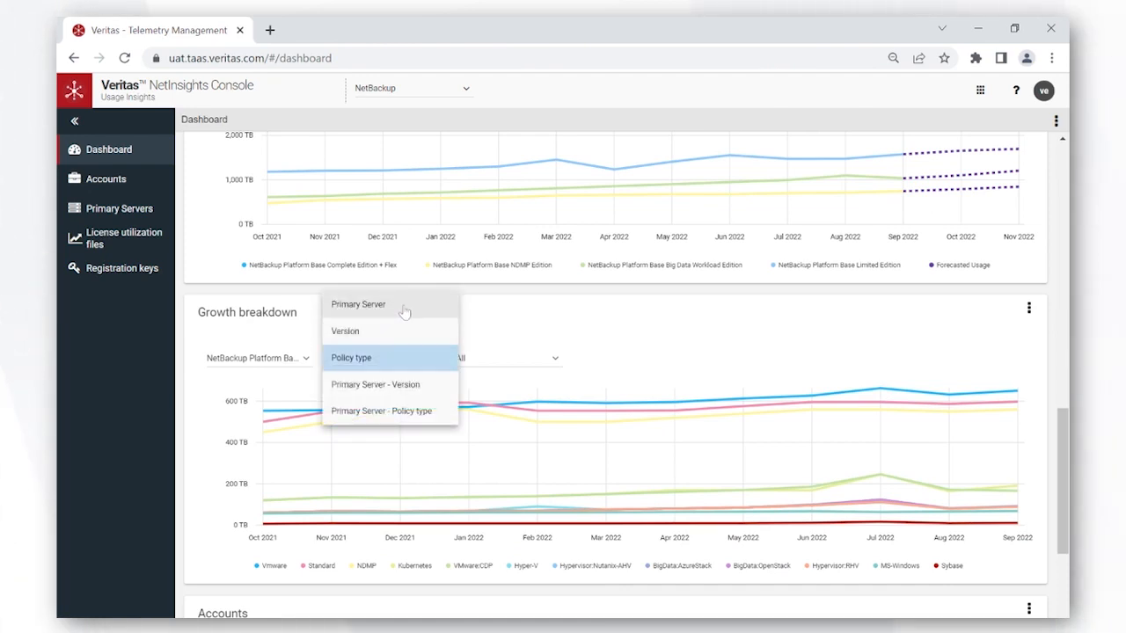
{"action": "mouse_move", "coordinate": [401, 334]}
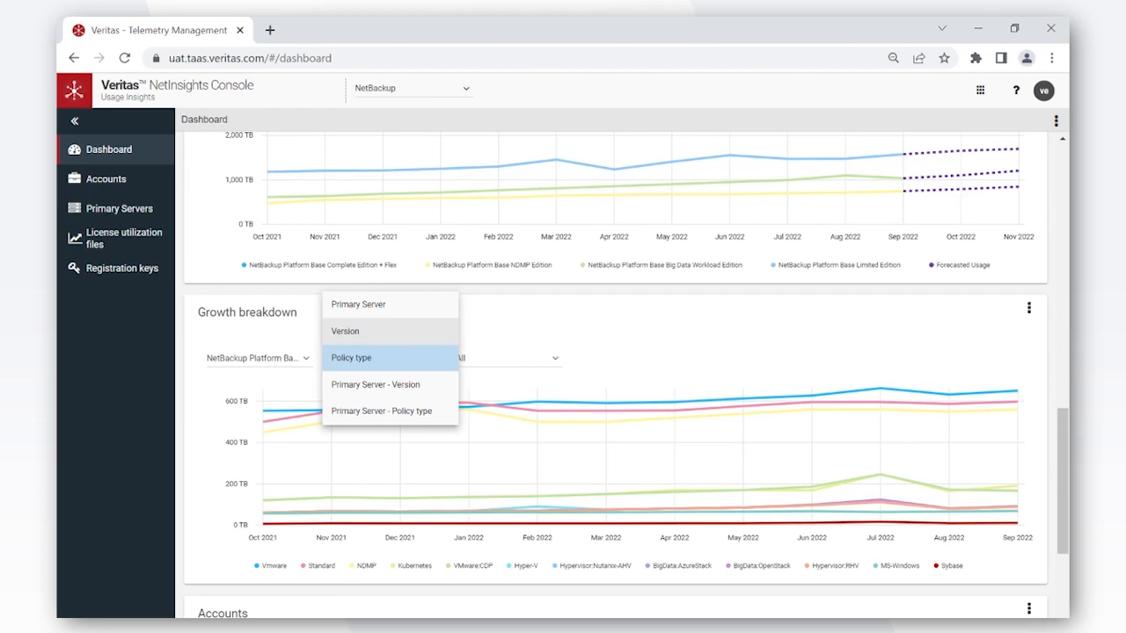
{"action": "left_click", "coordinate": [352, 357]}
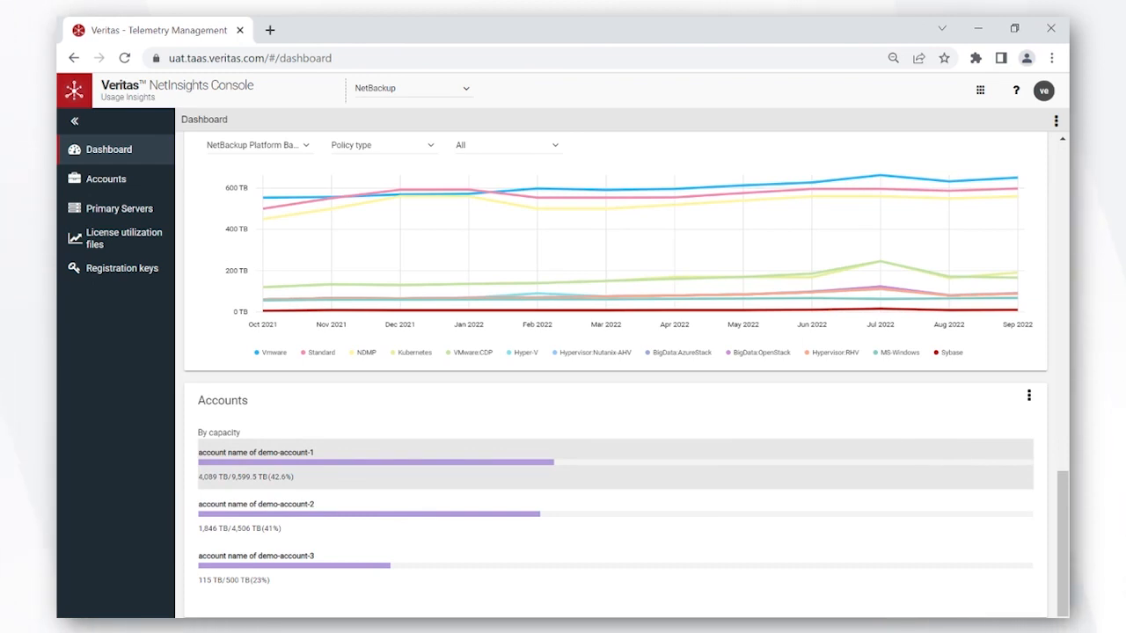
Go to the Accounts page showing capacity, consumption and growth breakdowns
{"action": "left_click", "coordinate": [106, 180]}
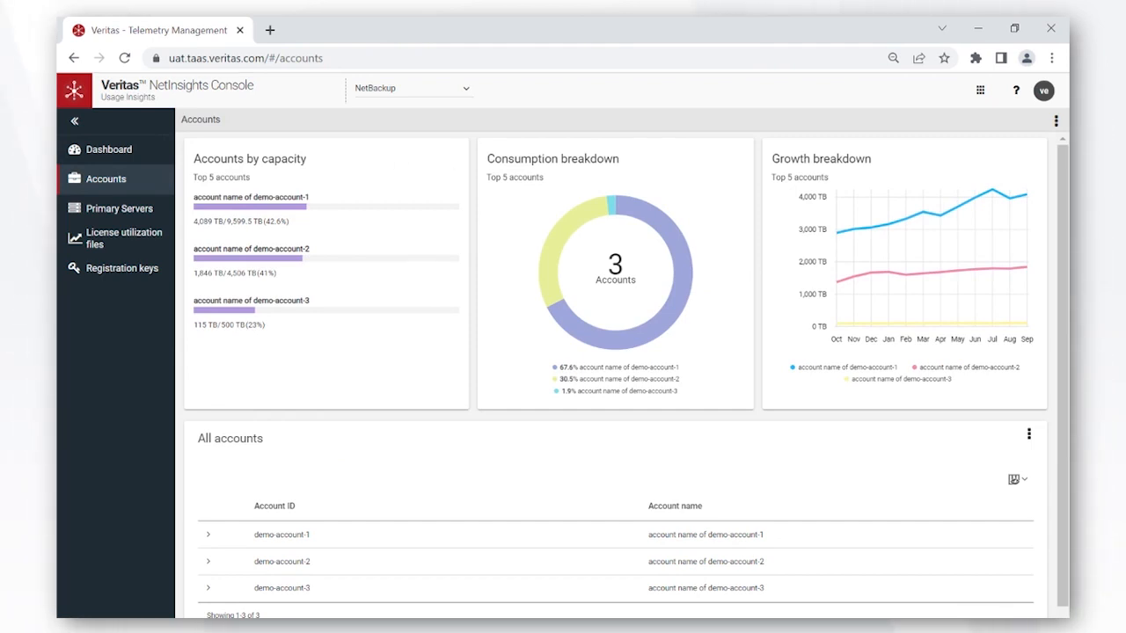
{"action": "mouse_move", "coordinate": [714, 237]}
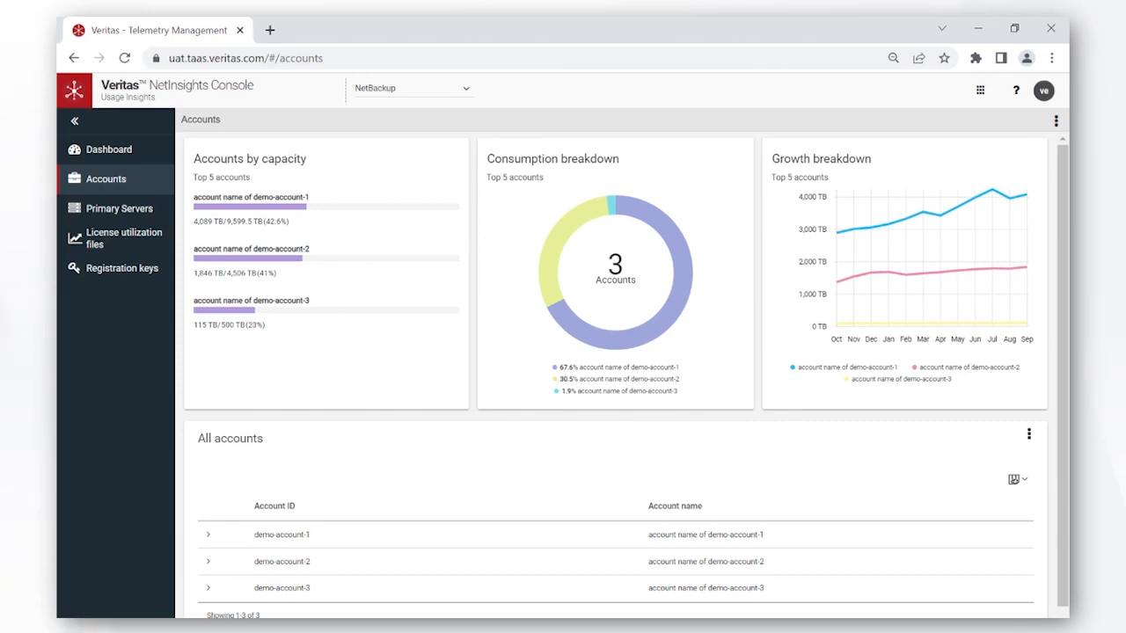
{"action": "mouse_move", "coordinate": [834, 180]}
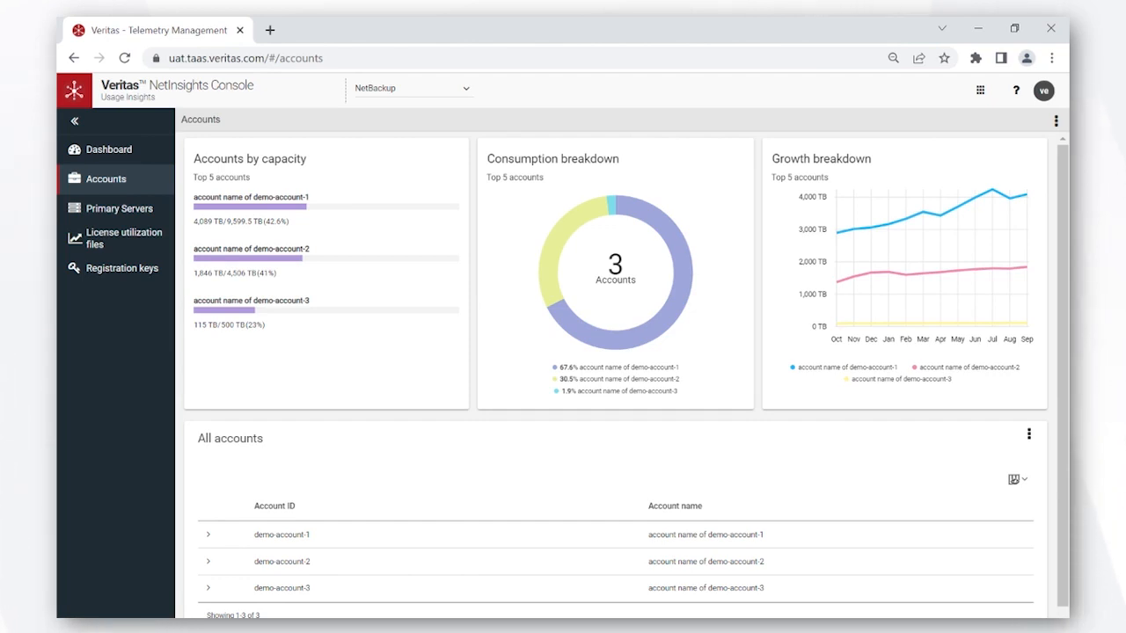
{"action": "mouse_move", "coordinate": [335, 454]}
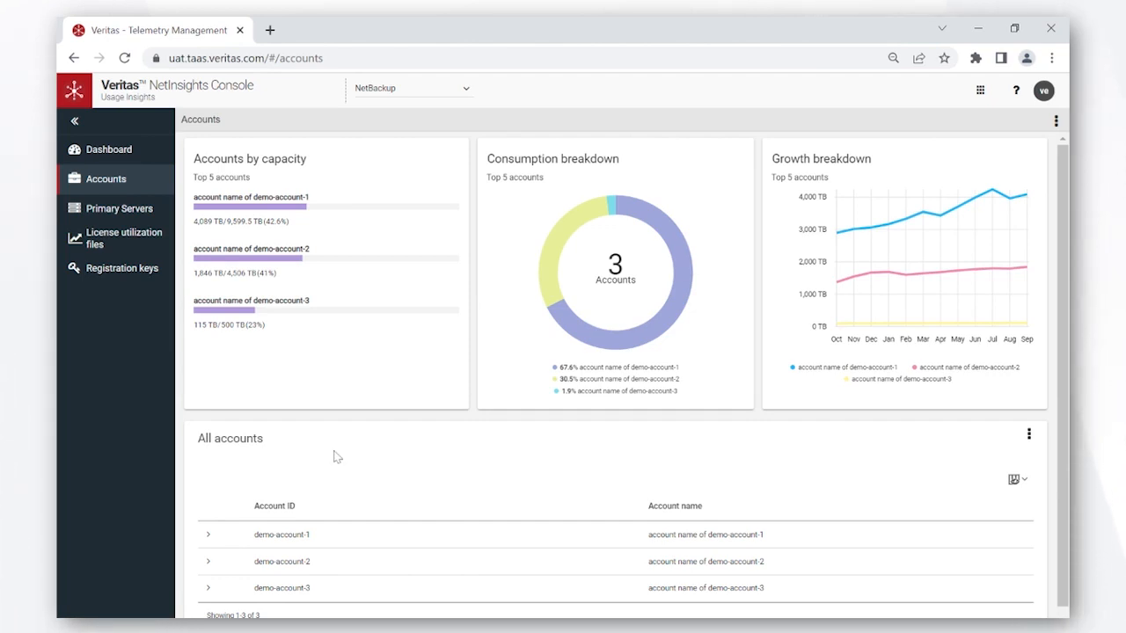
{"action": "scroll", "scroll_direction": "down", "scroll_amount": 3}
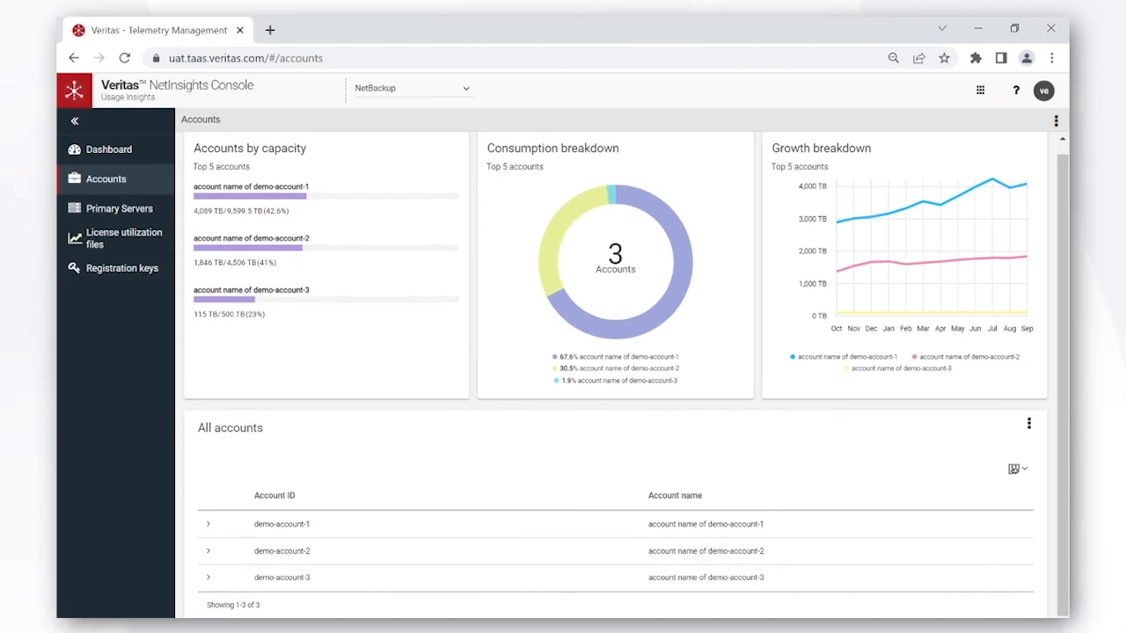
{"action": "mouse_move", "coordinate": [209, 531]}
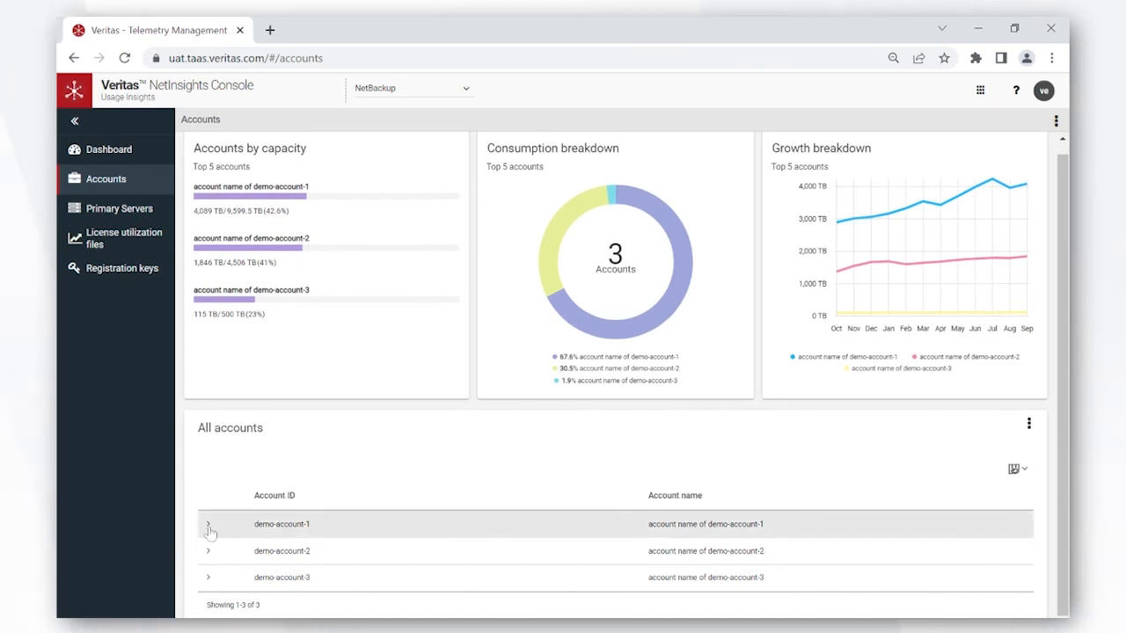
Expand demo-account-1 in All accounts to show its three license records
{"action": "left_click", "coordinate": [209, 525]}
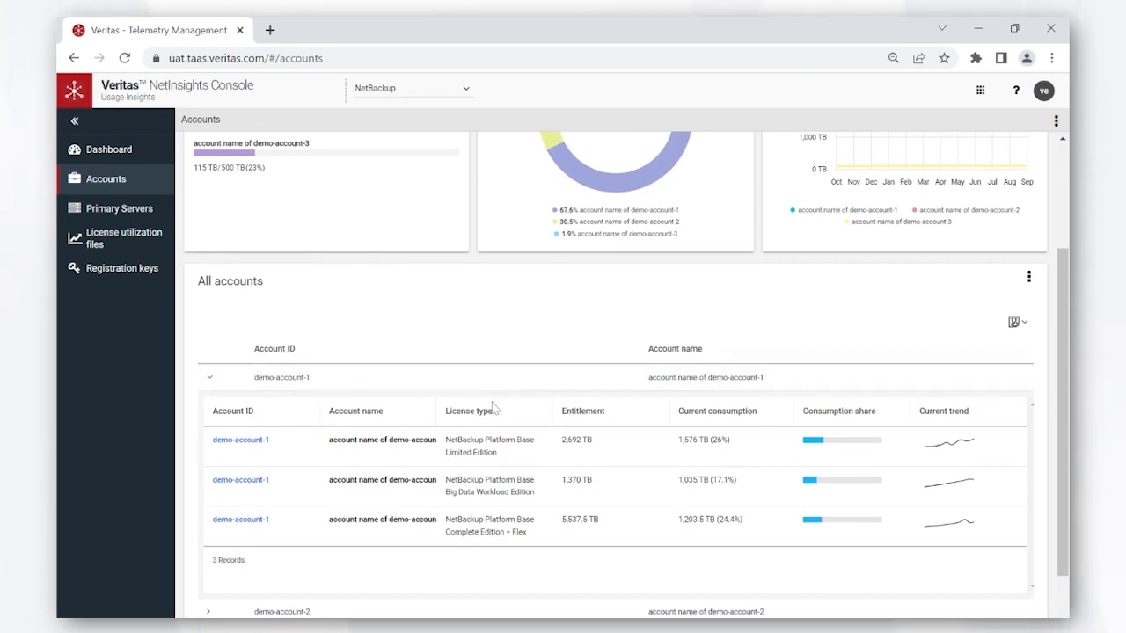
{"action": "mouse_move", "coordinate": [612, 423]}
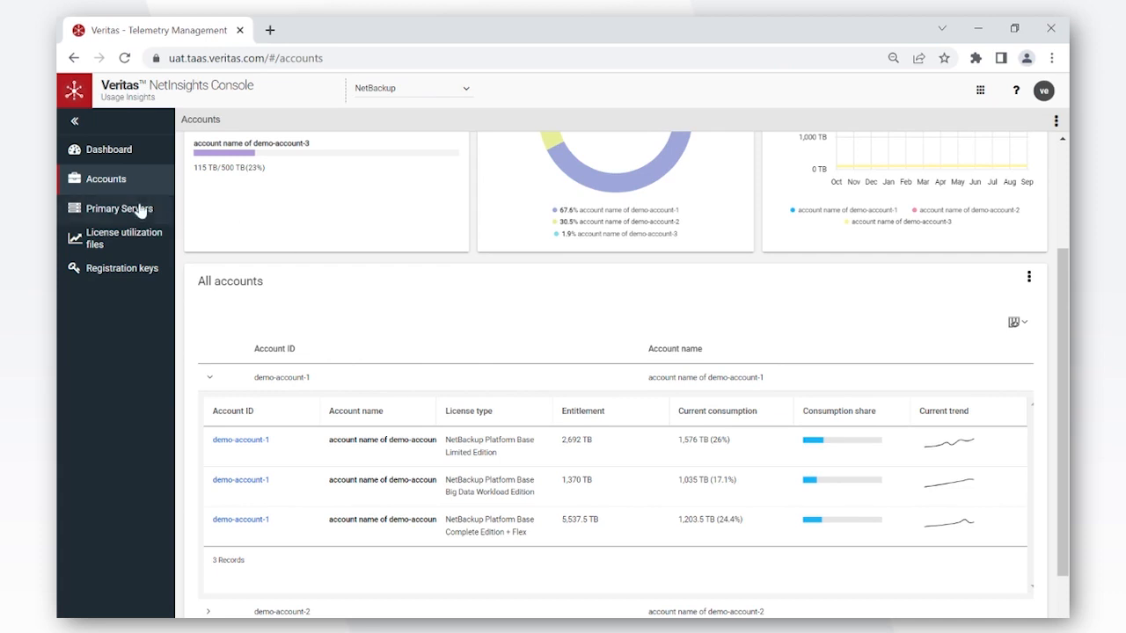
Go to the Primary Server List showing 12 servers with version, usage and status
{"action": "left_click", "coordinate": [120, 208]}
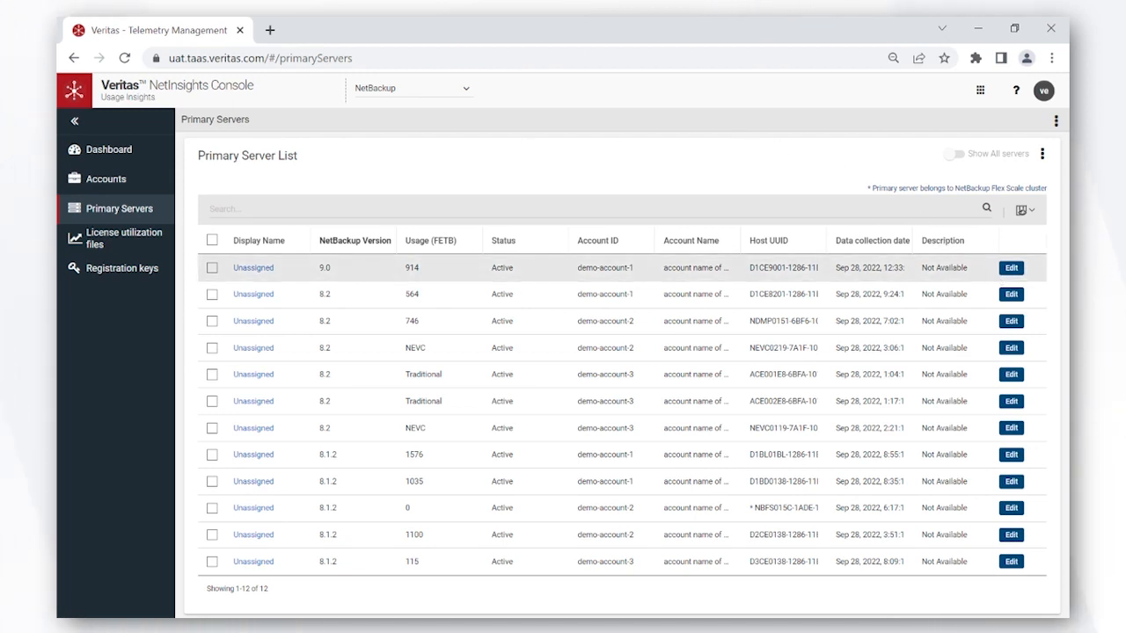
{"action": "left_click", "coordinate": [1010, 267]}
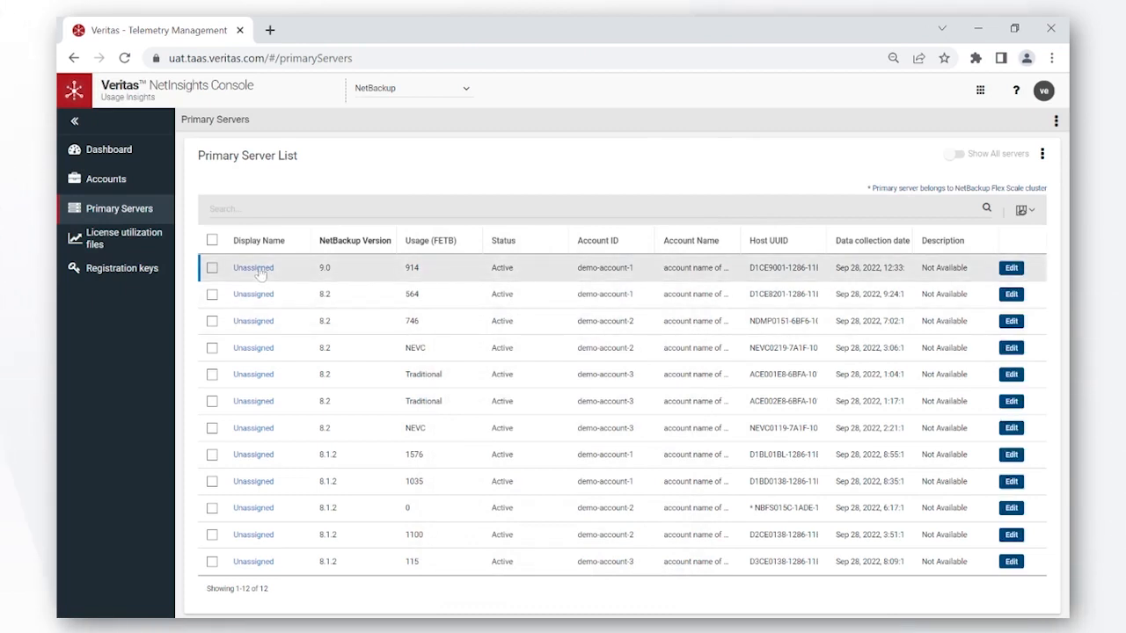
View the first Unassigned primary server's details down to its capacity by policy type chart
{"action": "left_click", "coordinate": [253, 268]}
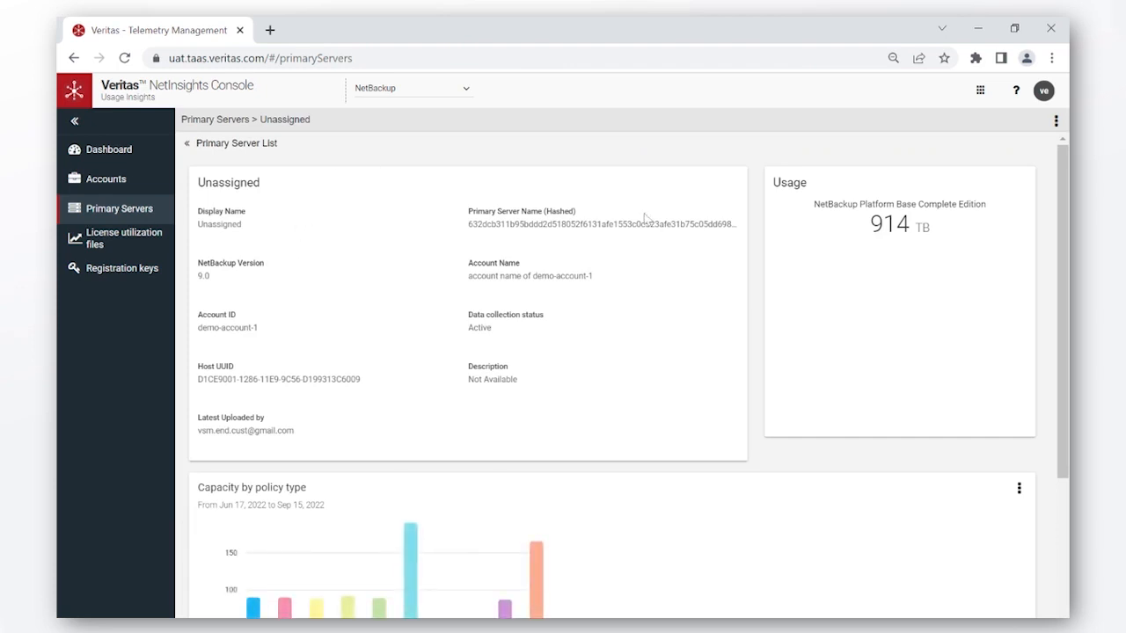
{"action": "scroll", "scroll_direction": "down", "scroll_amount": 3}
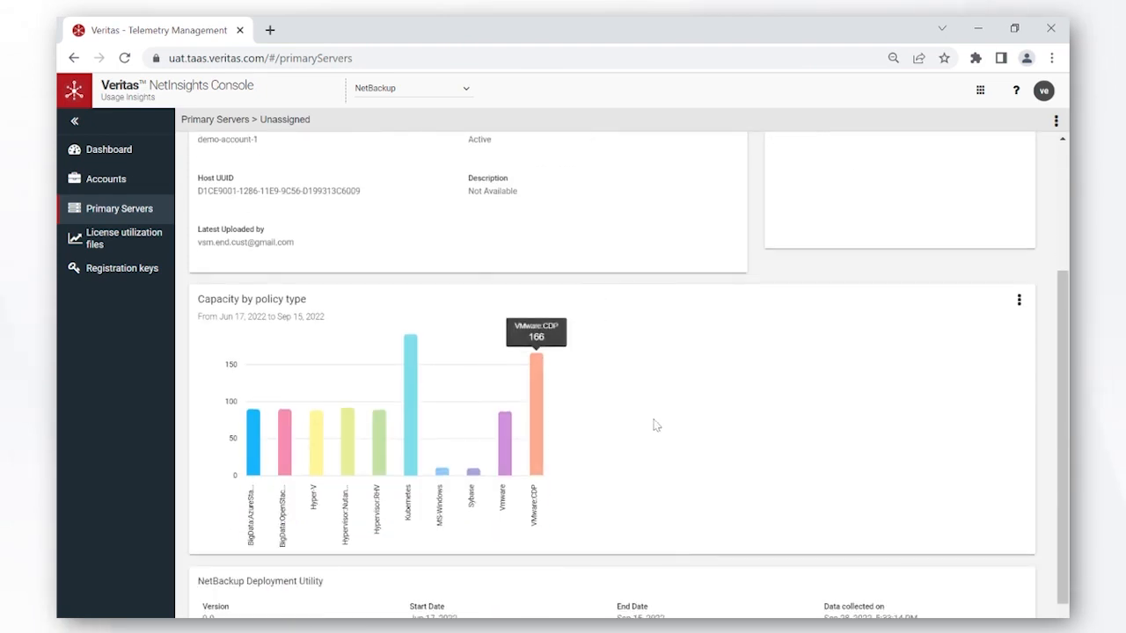
{"action": "mouse_move", "coordinate": [679, 447]}
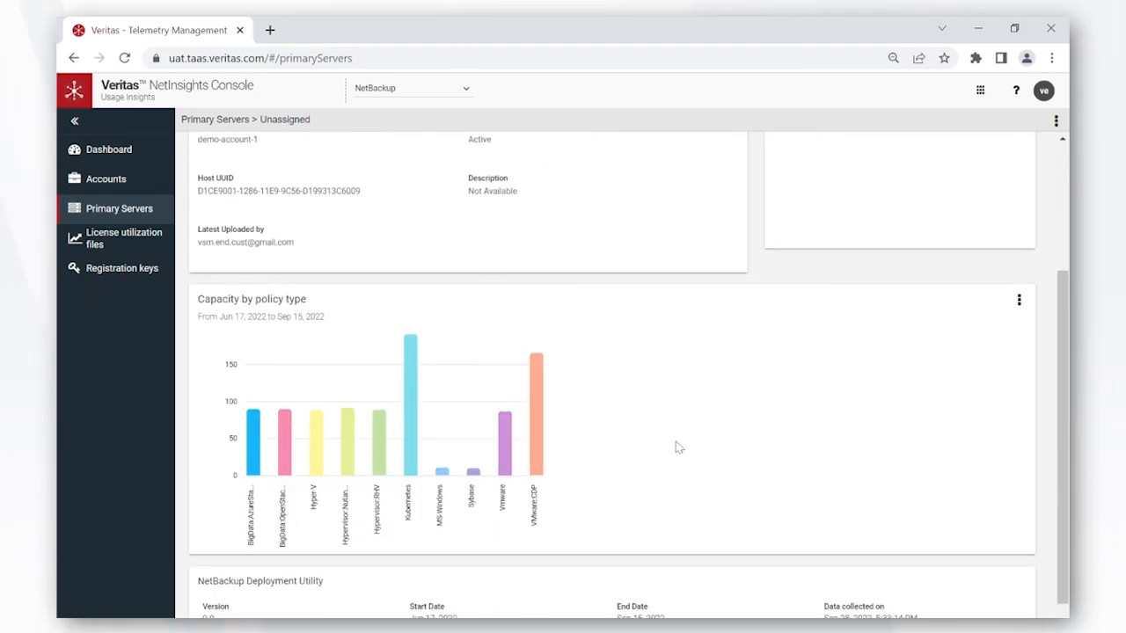
{"action": "mouse_move", "coordinate": [563, 373]}
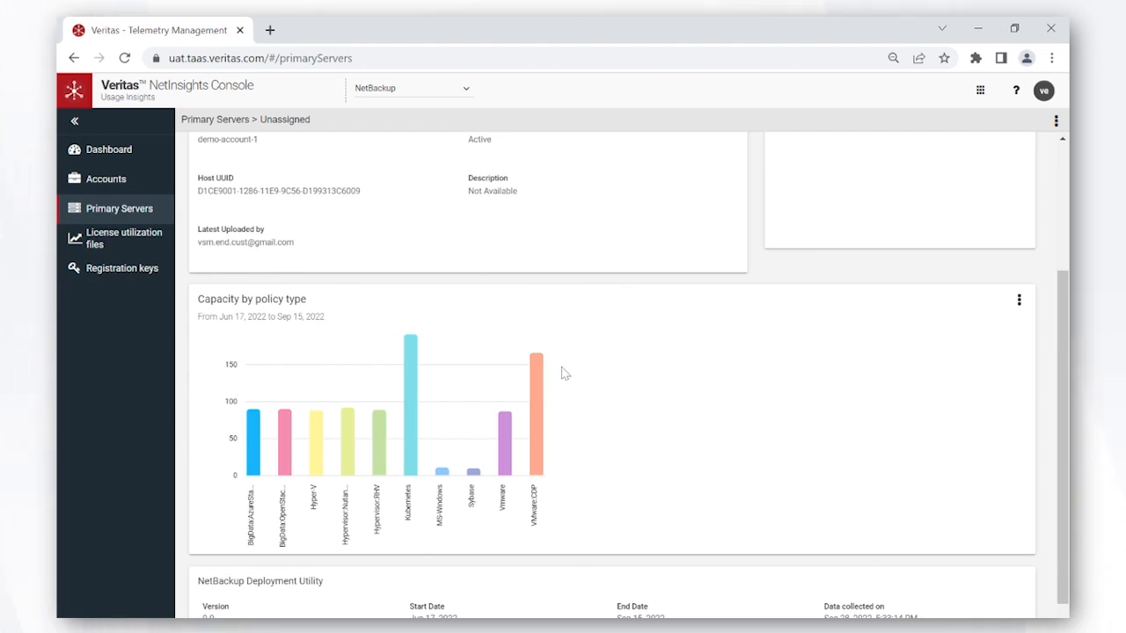
{"action": "scroll", "scroll_direction": "down", "scroll_amount": 3}
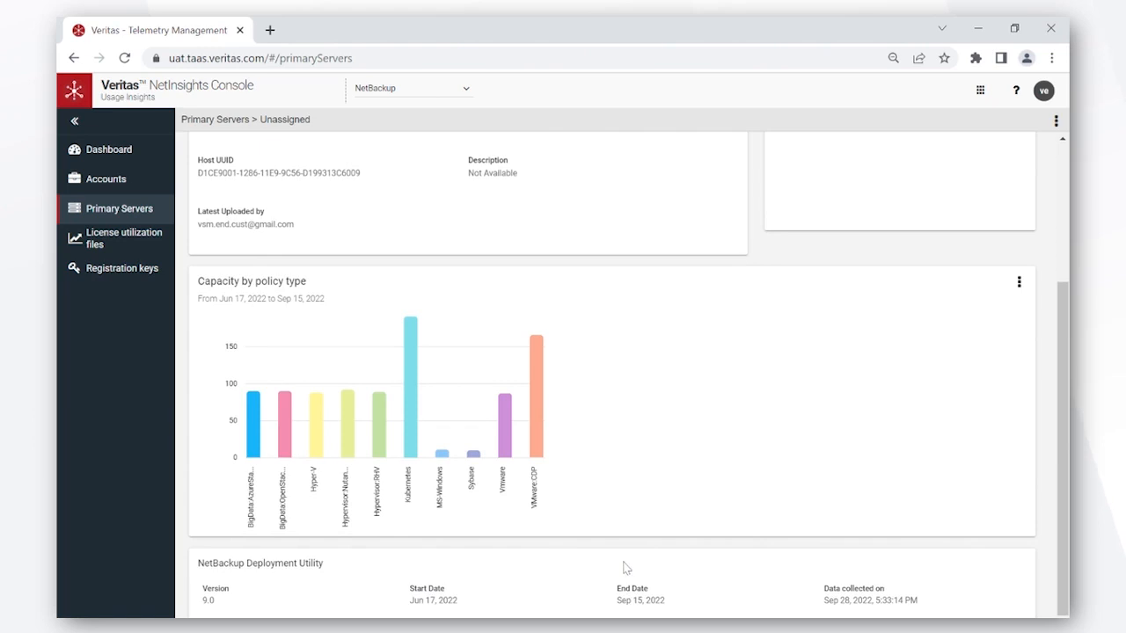
{"action": "mouse_move", "coordinate": [193, 270]}
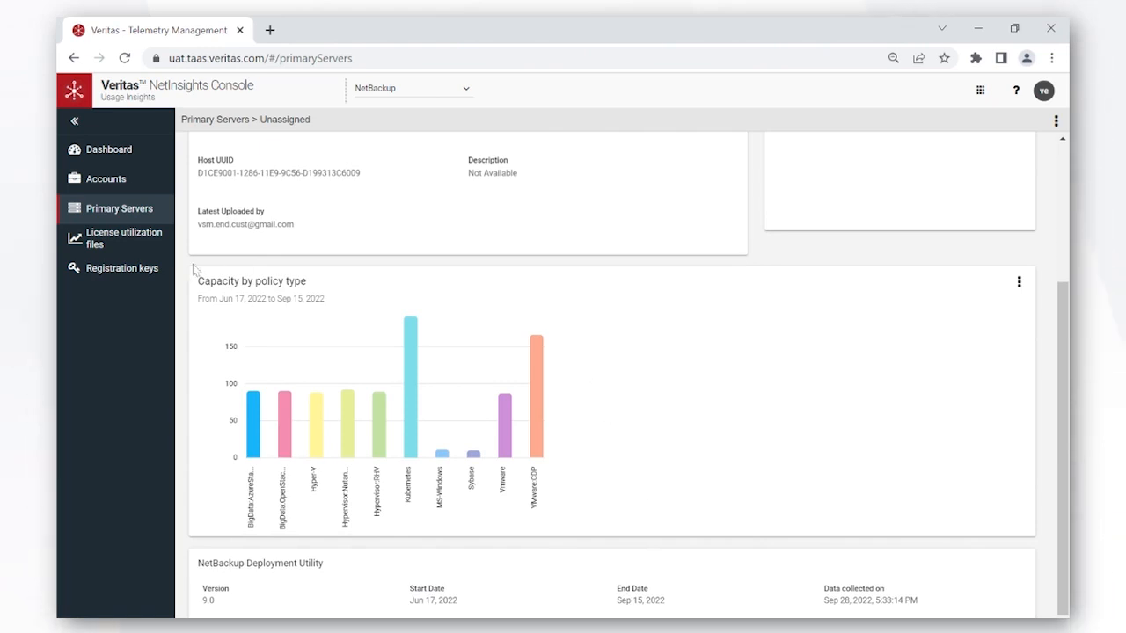
Go to License utilization files and bring the Capacity utilization files table into view
{"action": "left_click", "coordinate": [123, 237]}
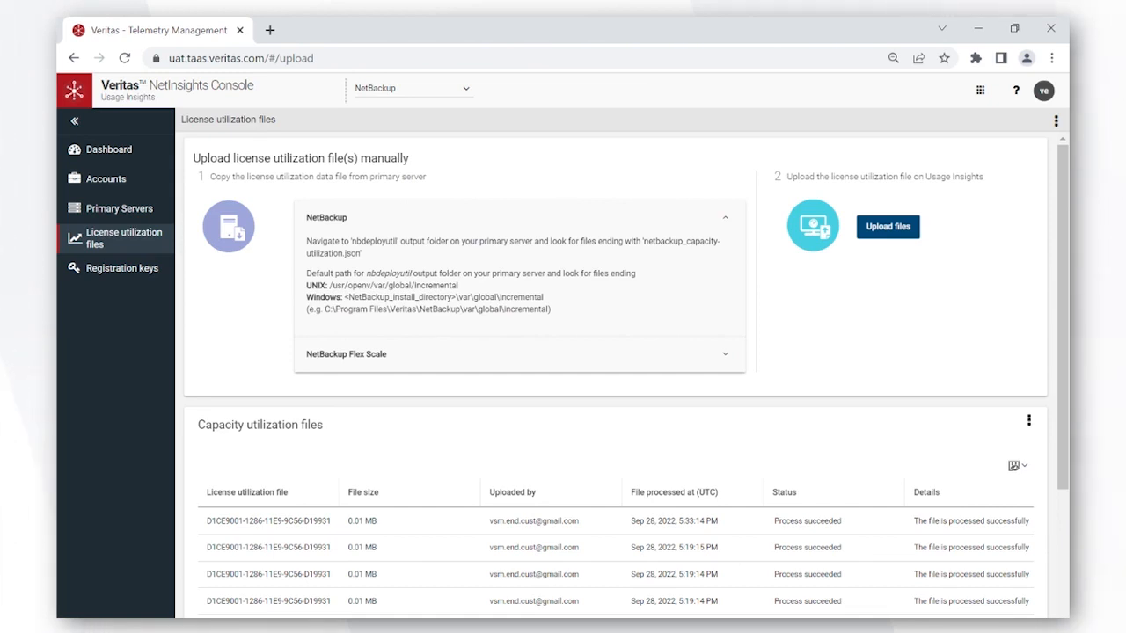
{"action": "mouse_move", "coordinate": [390, 229]}
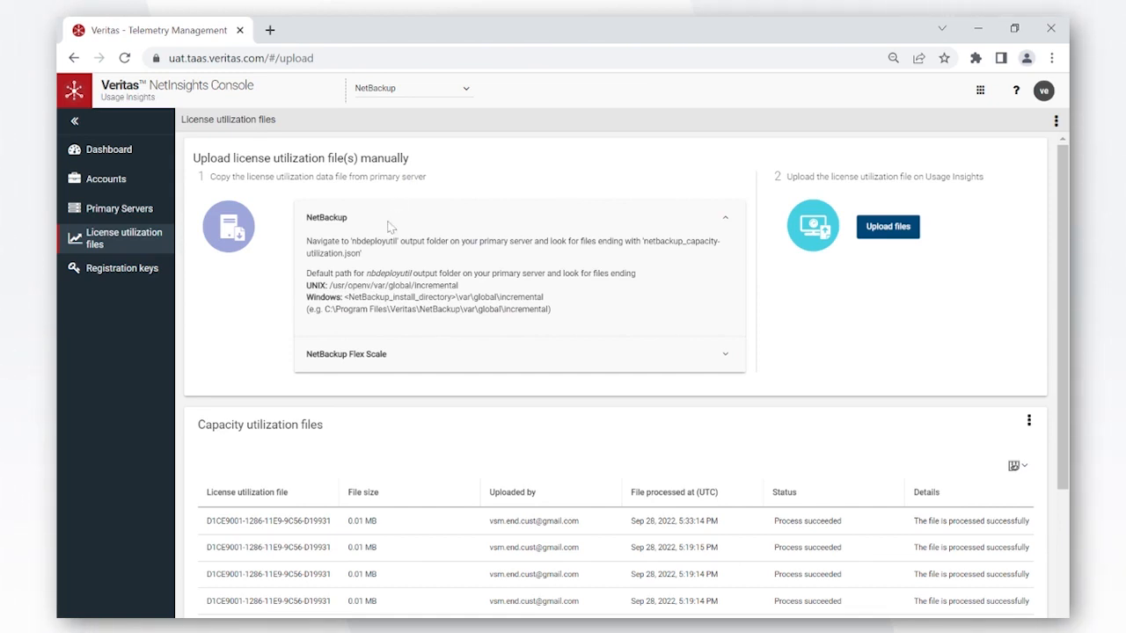
{"action": "mouse_move", "coordinate": [684, 401]}
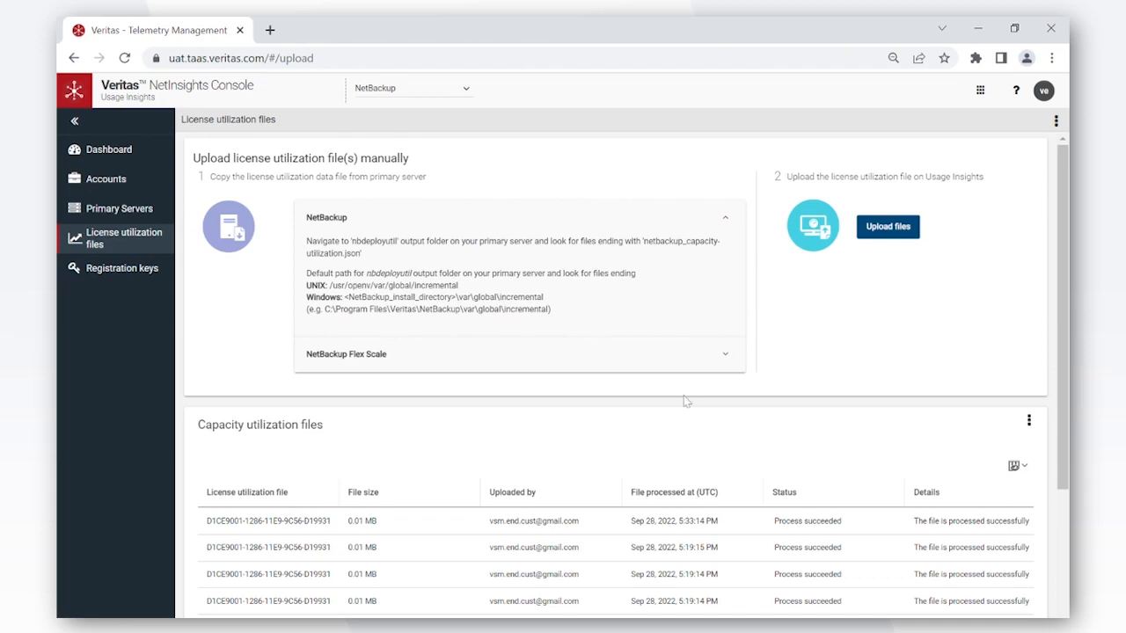
{"action": "scroll", "scroll_direction": "down", "scroll_amount": 3}
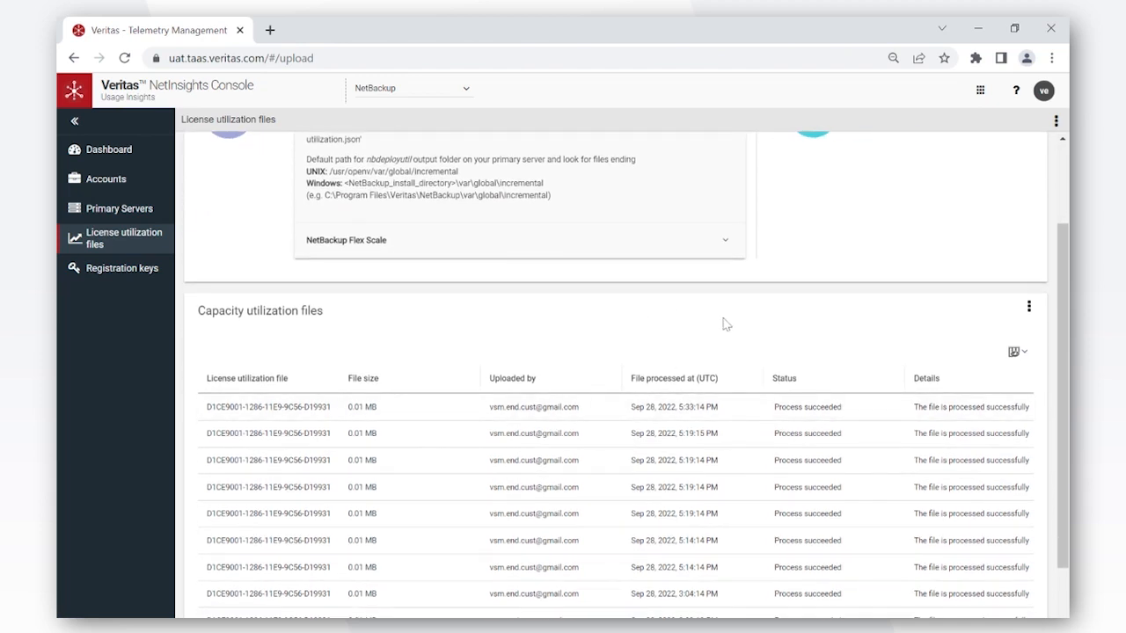
{"action": "mouse_move", "coordinate": [141, 275]}
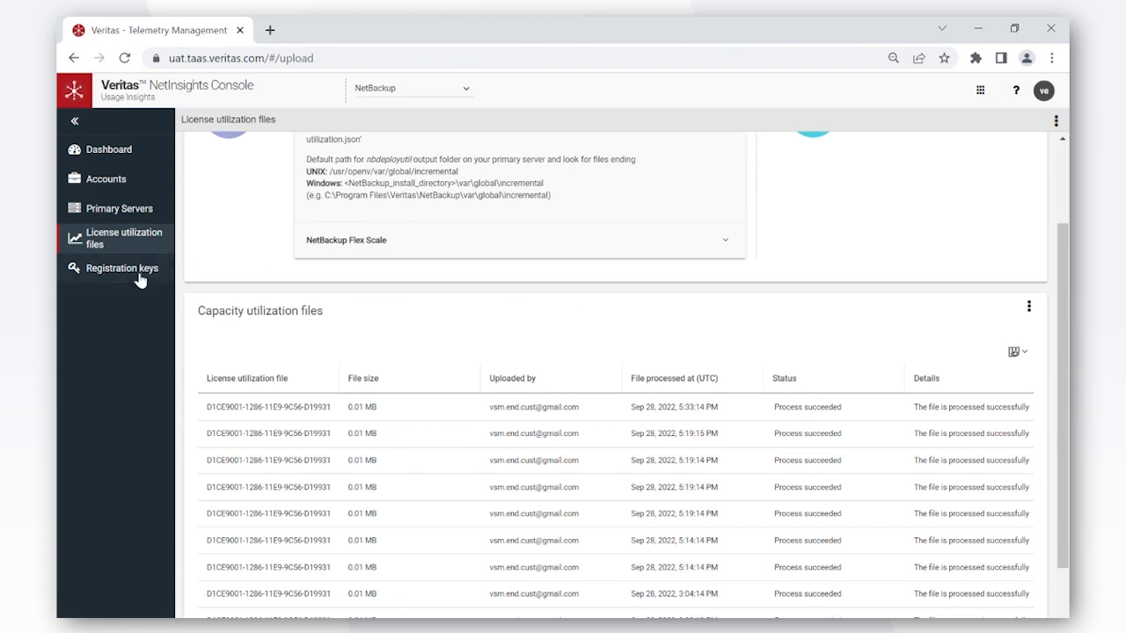
Go to the Customer registration keys page listing three accounts with their primary servers
{"action": "left_click", "coordinate": [122, 267]}
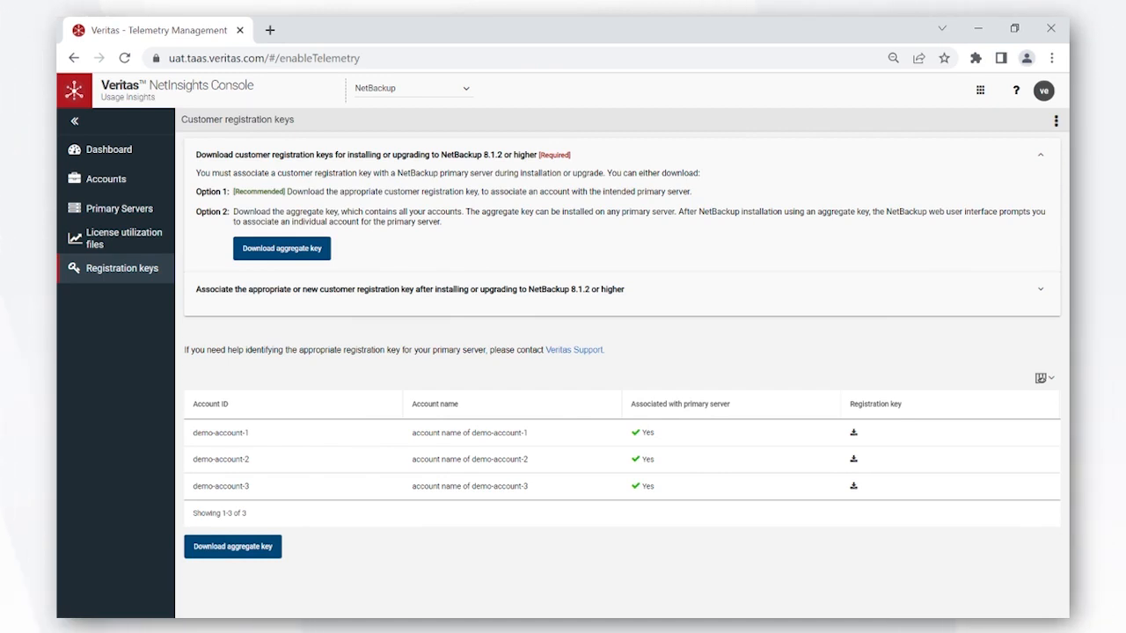
{"action": "mouse_move", "coordinate": [549, 225]}
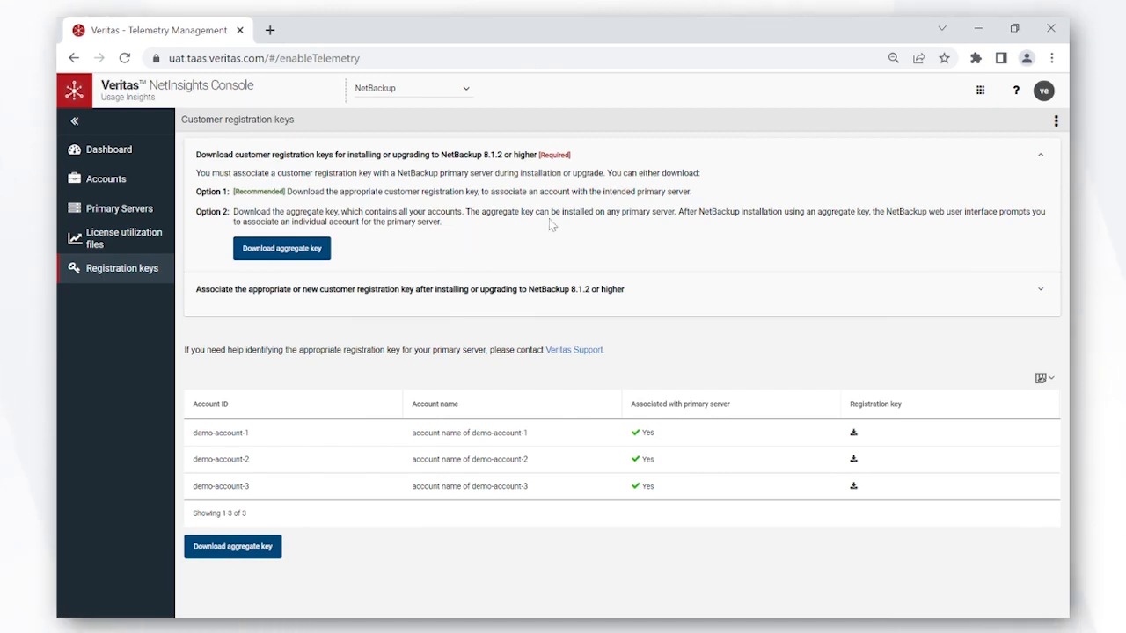
{"action": "mouse_move", "coordinate": [1061, 147]}
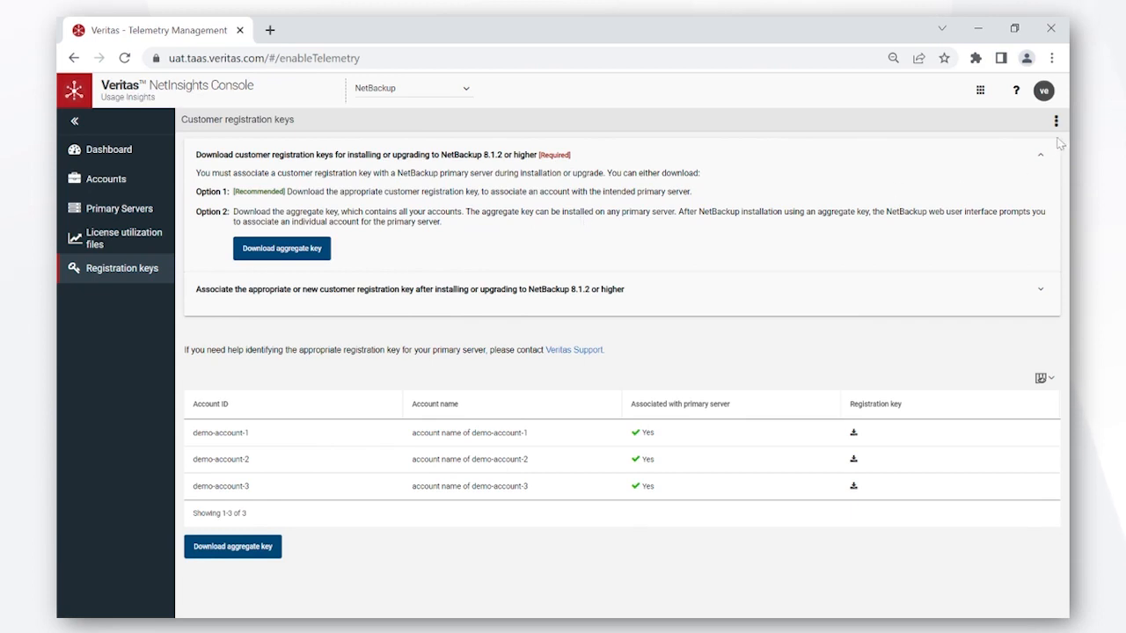
{"action": "mouse_move", "coordinate": [1013, 95]}
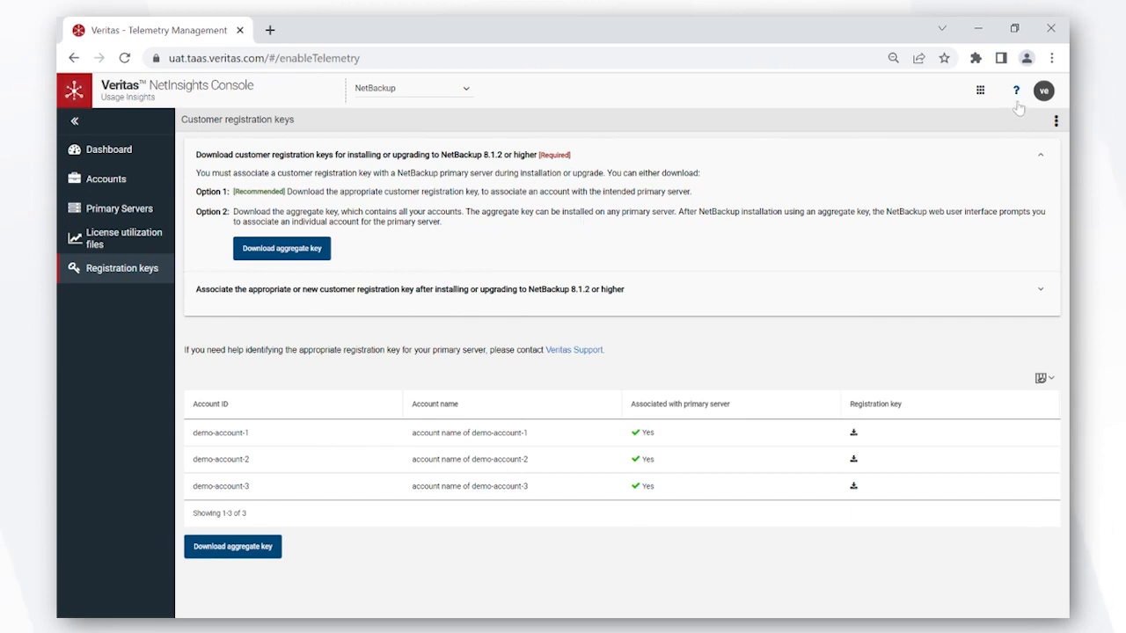
Show the help menu with Usage Insights Help, Legal Notices, Privacy Policy, User Agreement and Contact Us
{"action": "left_click", "coordinate": [1013, 92]}
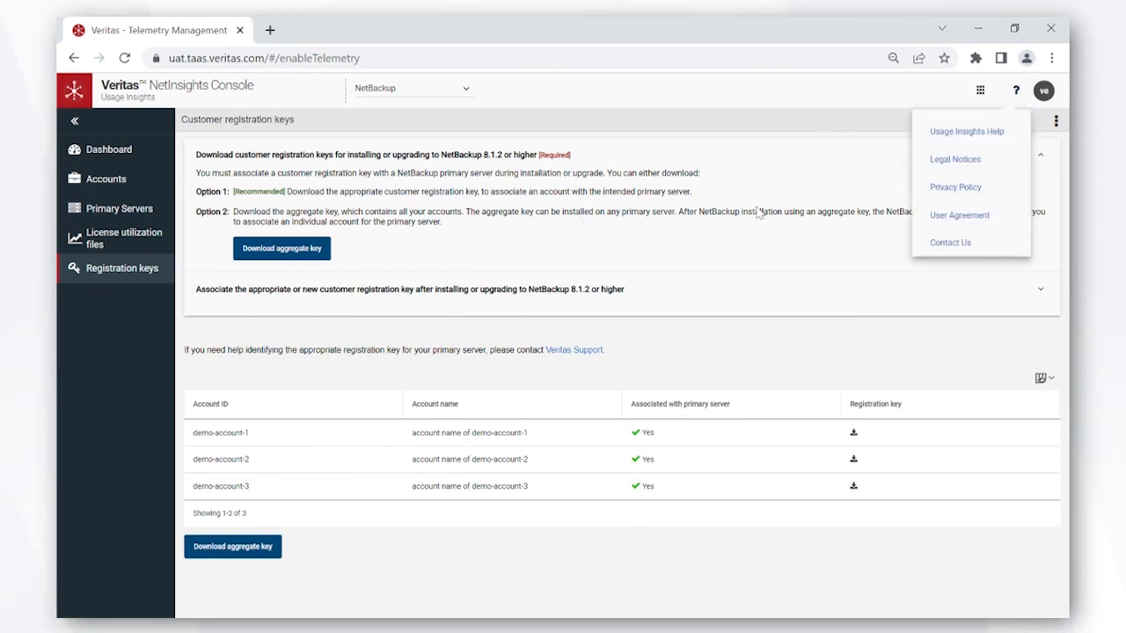
{"action": "mouse_move", "coordinate": [757, 215]}
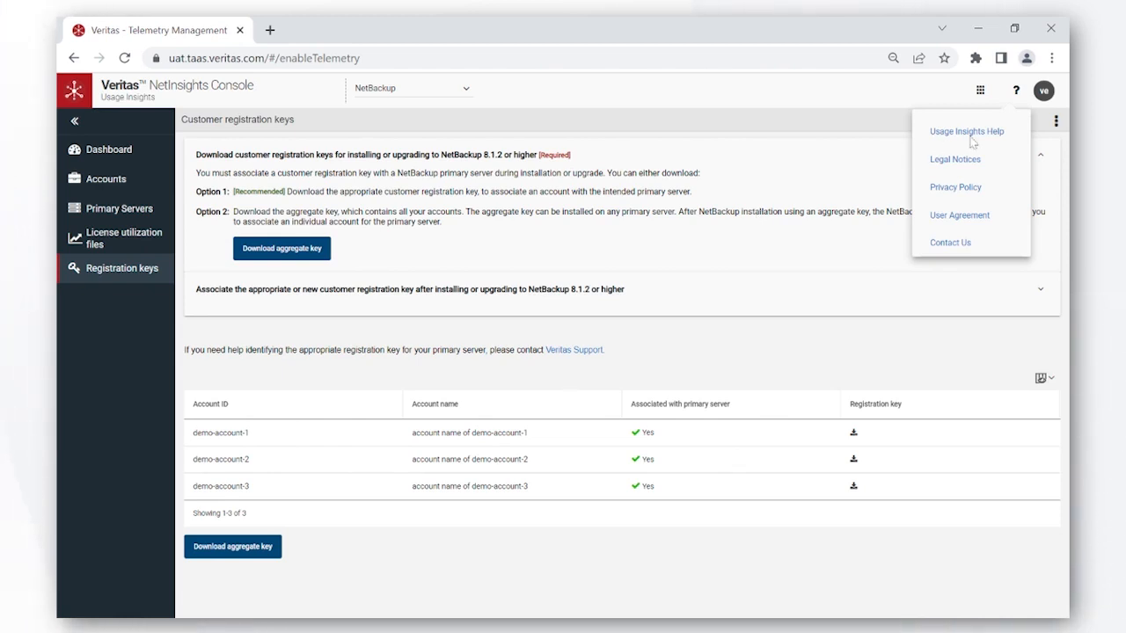
{"action": "mouse_move", "coordinate": [964, 139]}
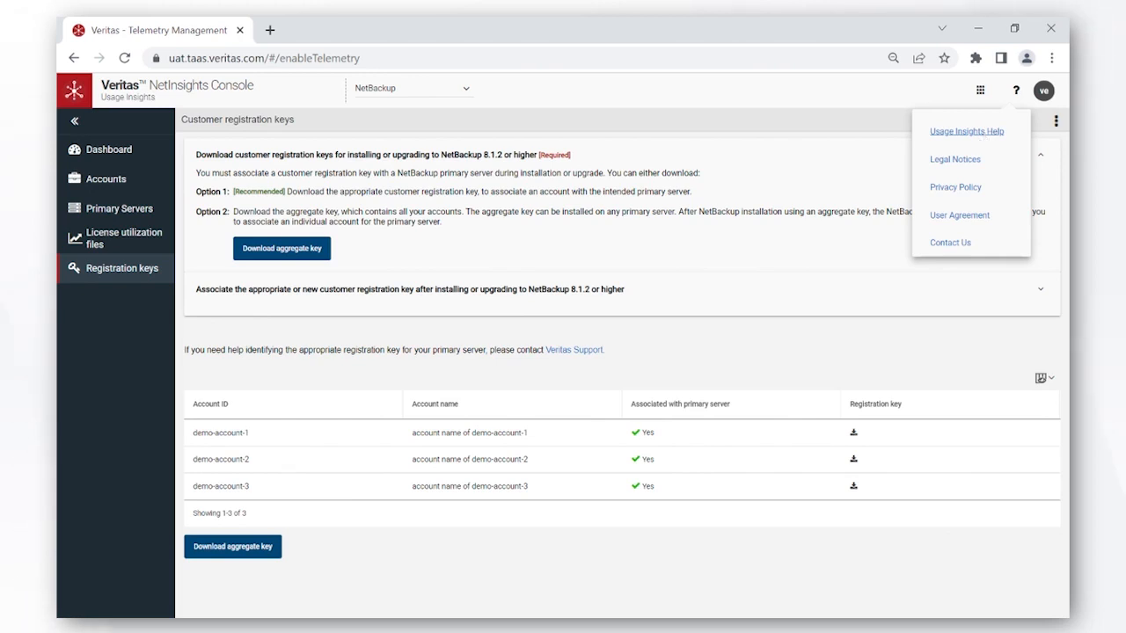
{"action": "mouse_move", "coordinate": [757, 188]}
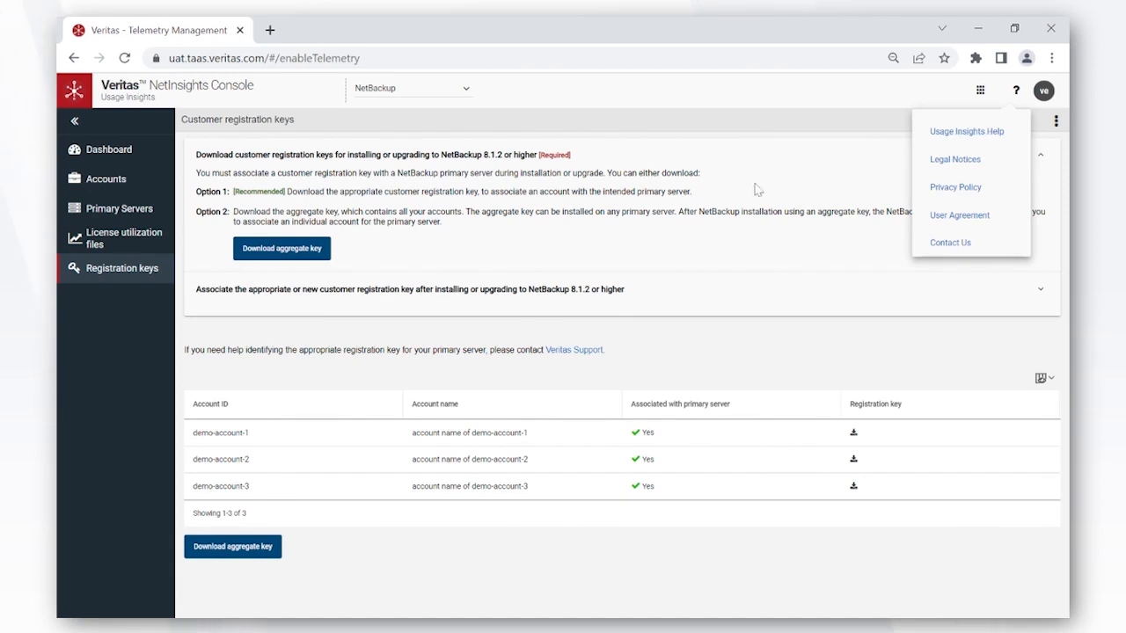